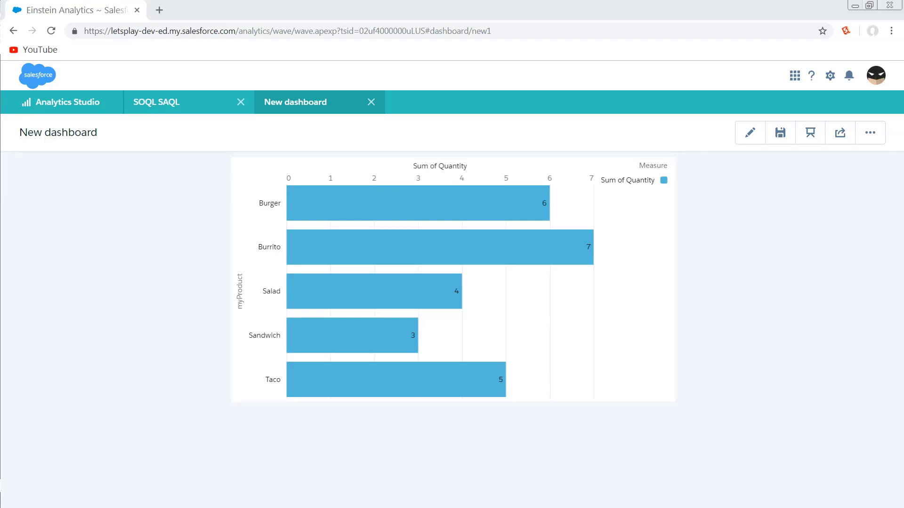
pyautogui.moveTo(201, 253)
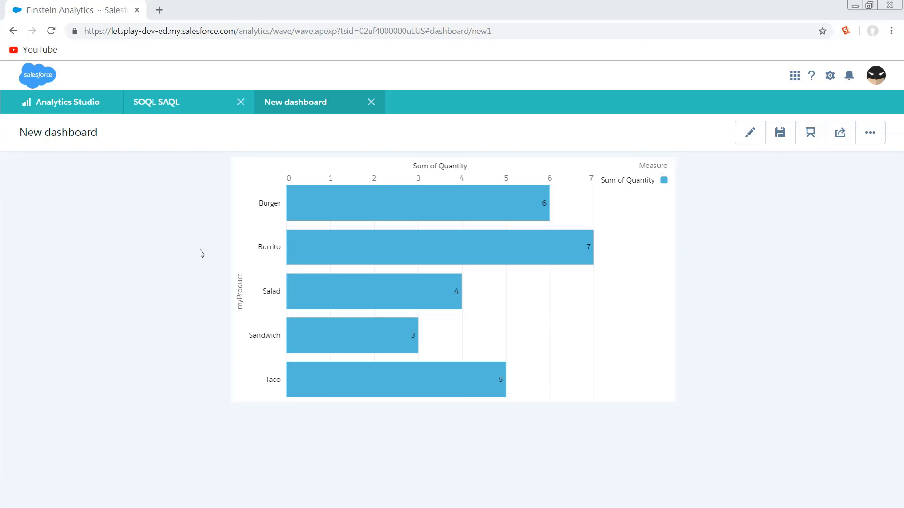
# Switch to the SOQL SAQL dashboard showing dataset, SOQL and union charts
pyautogui.click(155, 103)
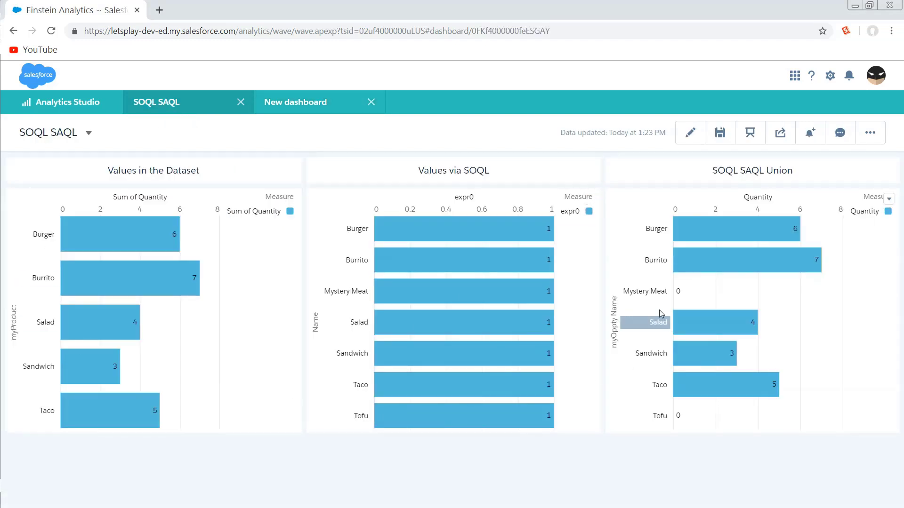
pyautogui.moveTo(652, 430)
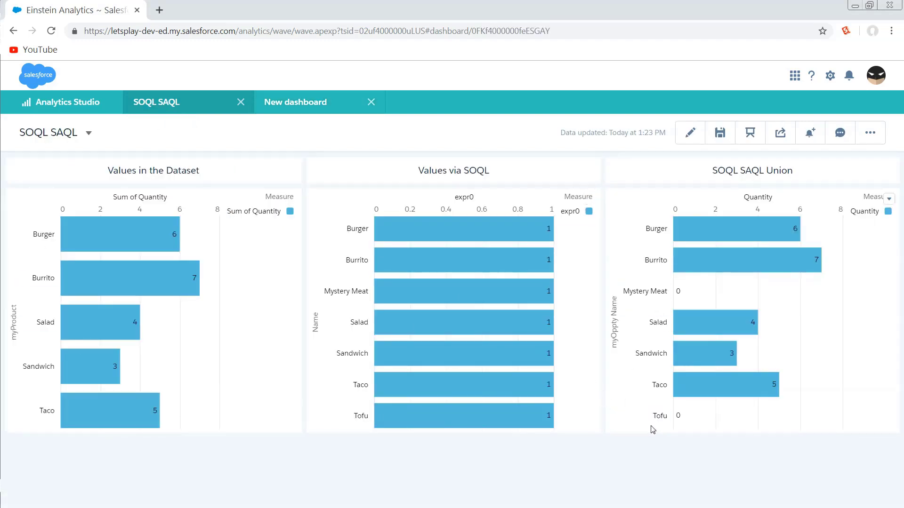
pyautogui.moveTo(602, 401)
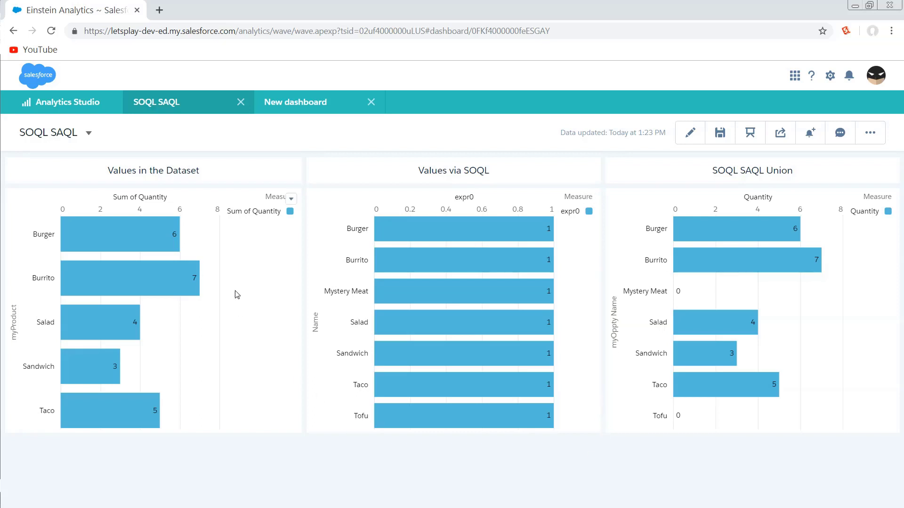
pyautogui.moveTo(250, 499)
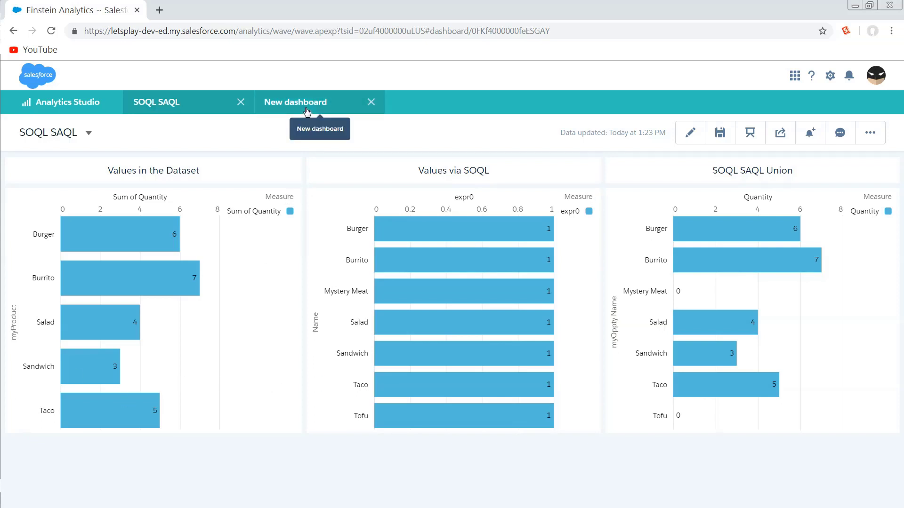
# Return to the New dashboard, inspect the count function in its JSON, and cancel unchanged
pyautogui.click(295, 102)
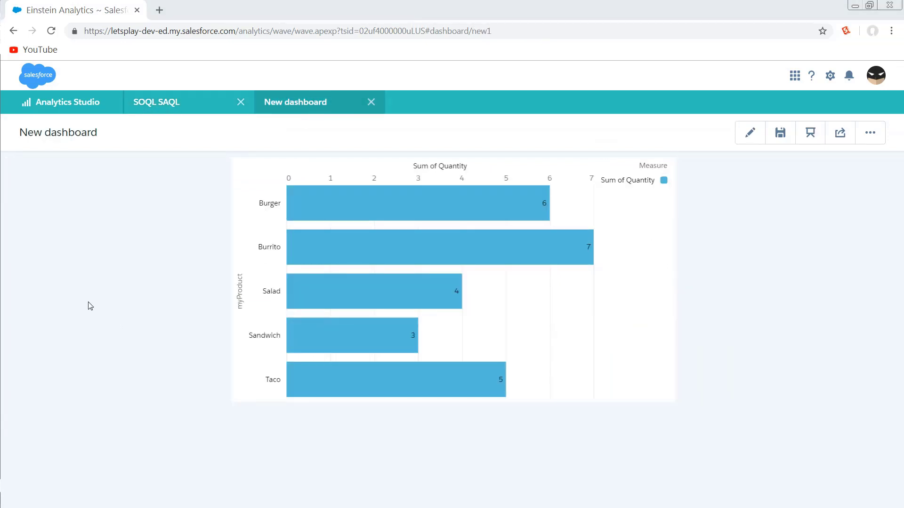
pyautogui.moveTo(136, 311)
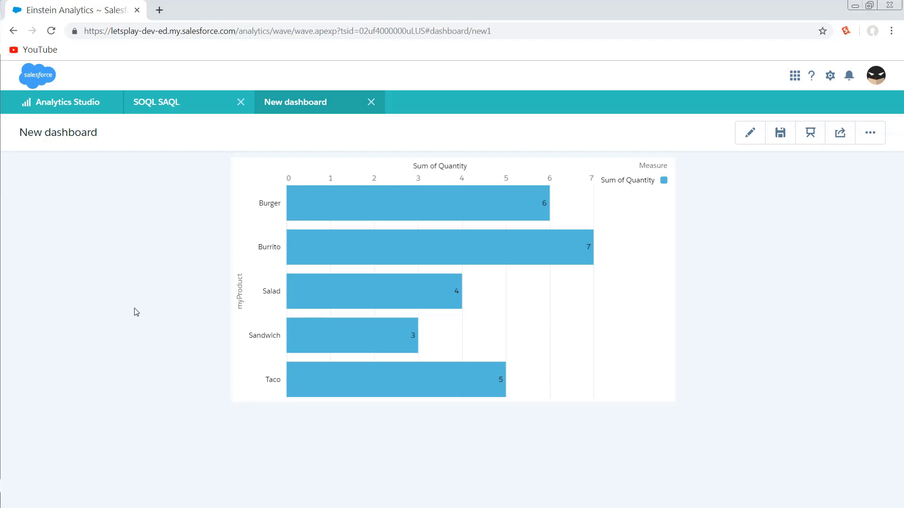
pyautogui.moveTo(128, 314)
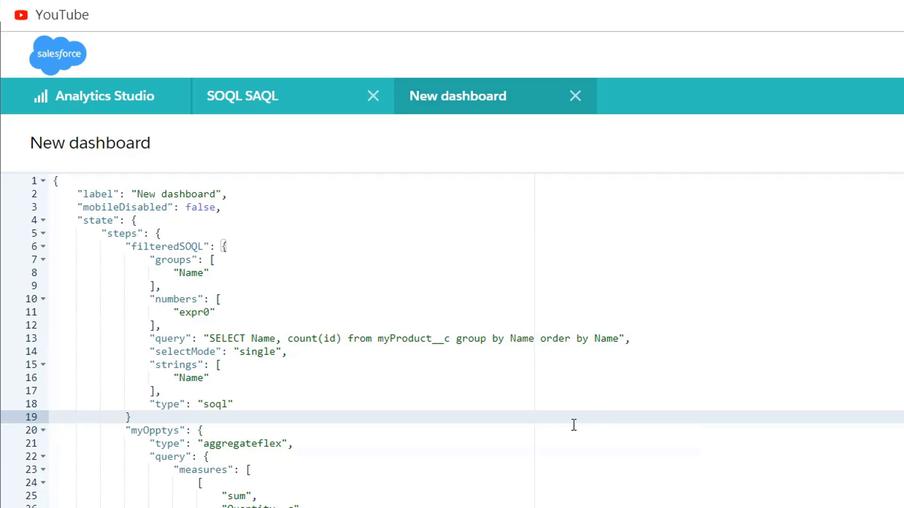
pyautogui.moveTo(257, 281)
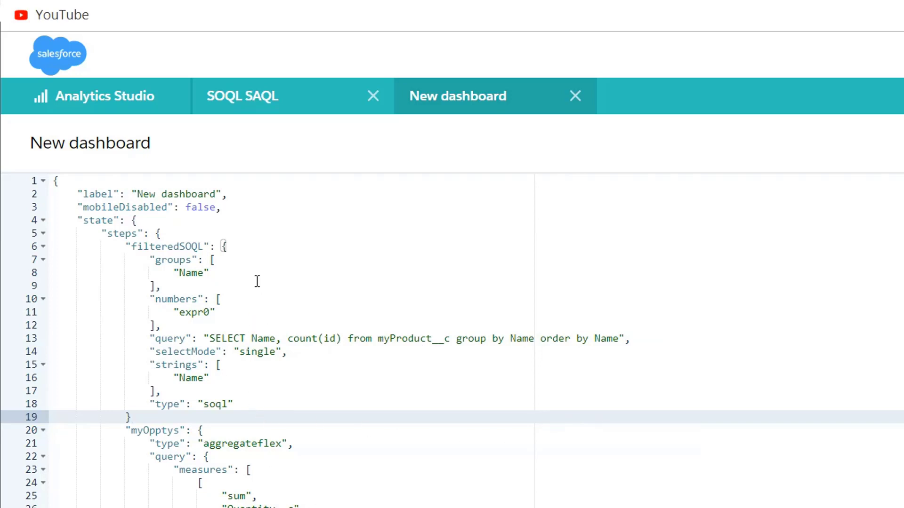
pyautogui.moveTo(257, 315)
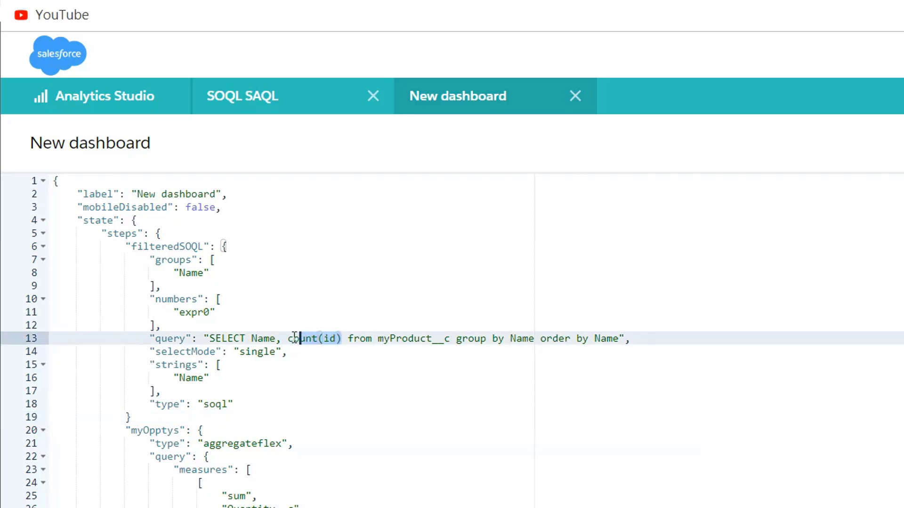
pyautogui.doubleClick(314, 339)
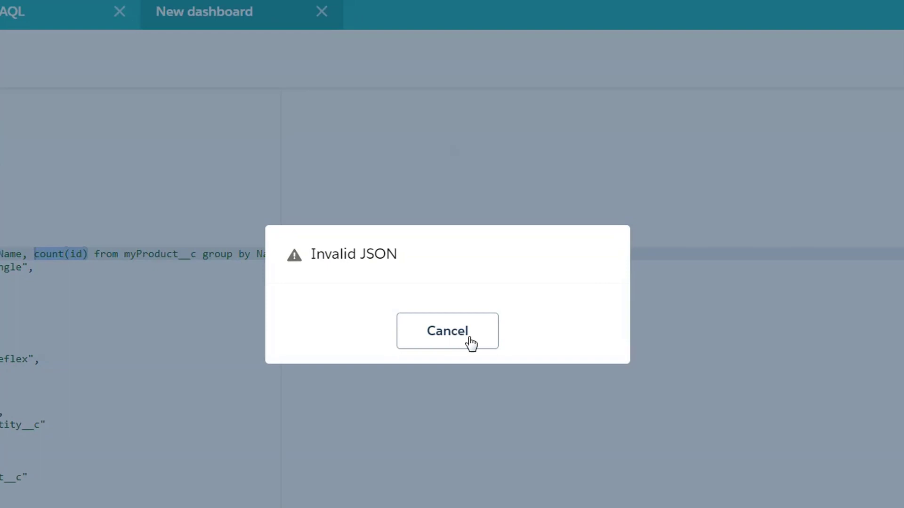
pyautogui.click(447, 331)
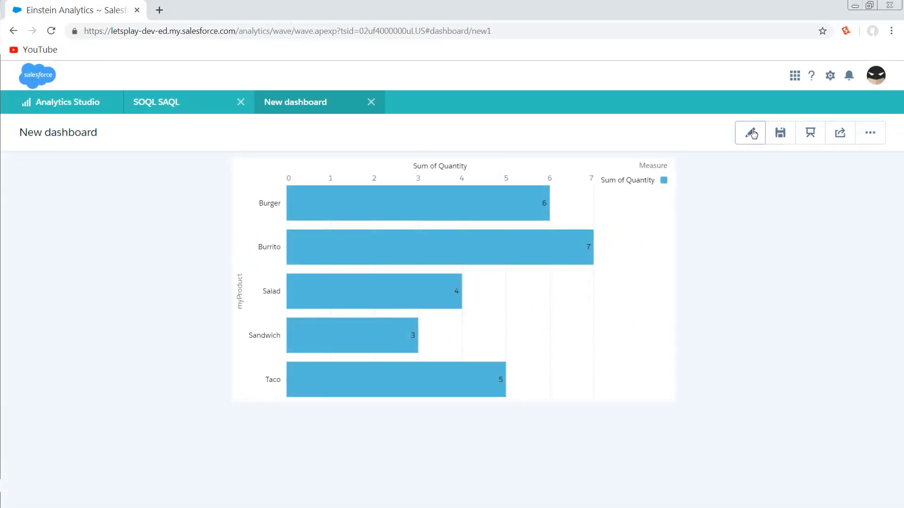
# Open the New dashboard in Dashboard Designer for editing
pyautogui.click(749, 133)
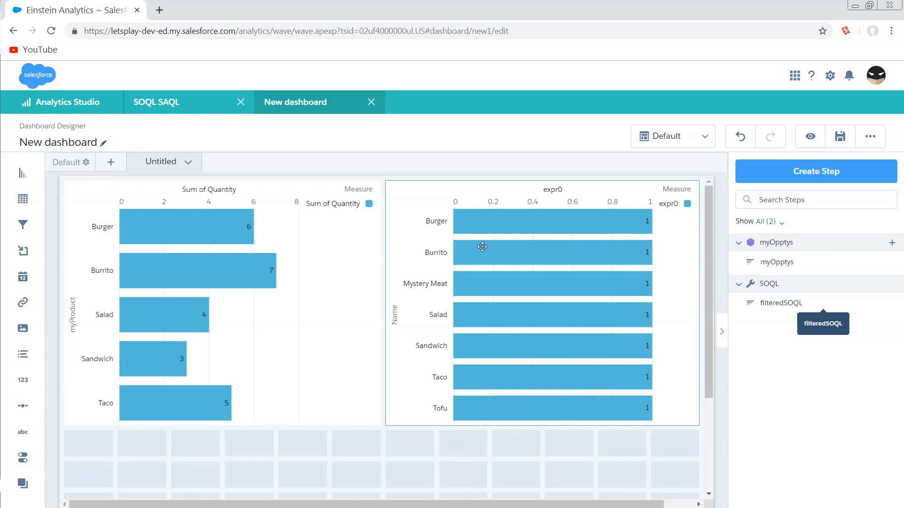
pyautogui.moveTo(409, 275)
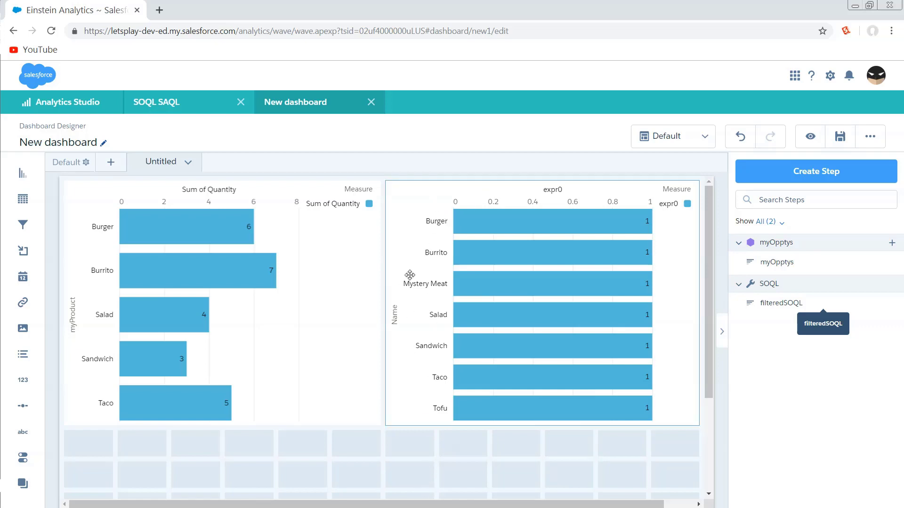
pyautogui.moveTo(437, 411)
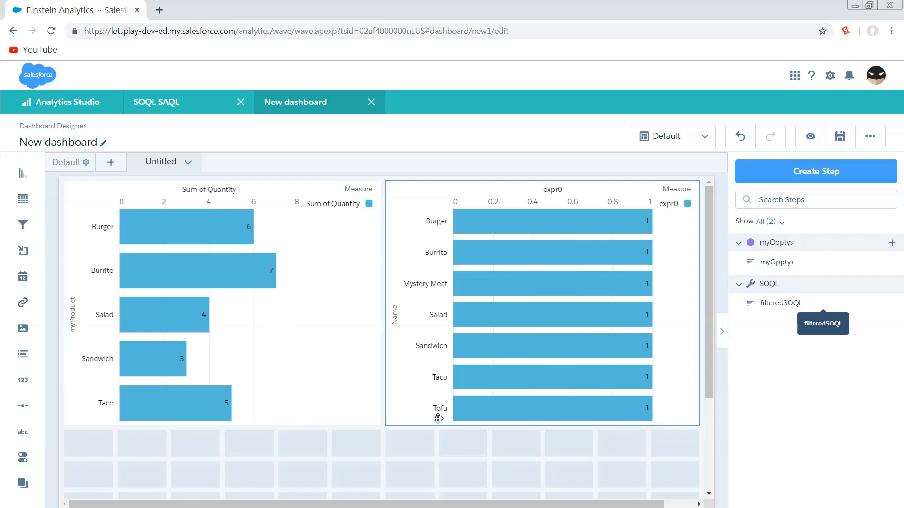
pyautogui.moveTo(449, 450)
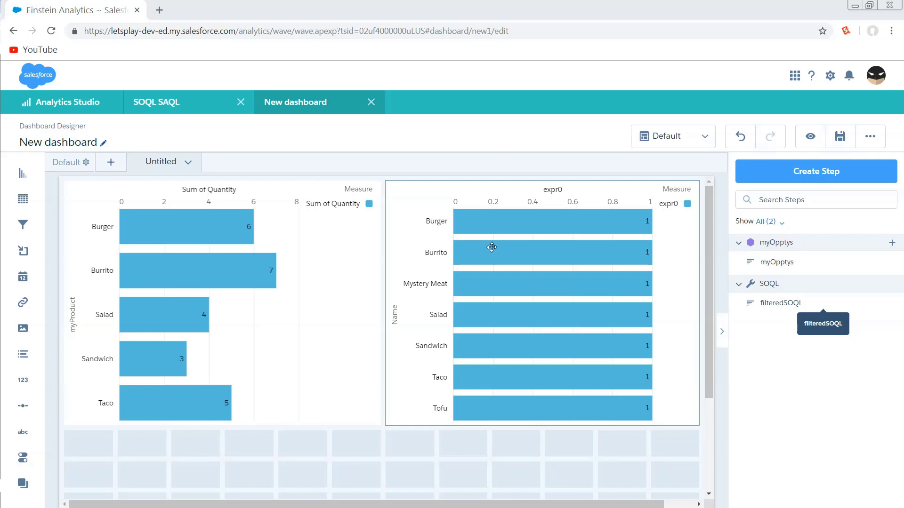
pyautogui.moveTo(478, 296)
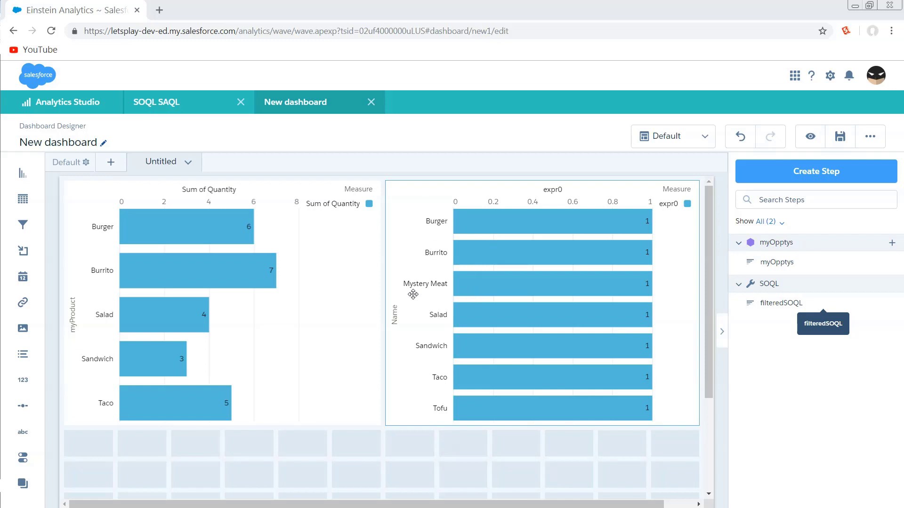
pyautogui.moveTo(367, 279)
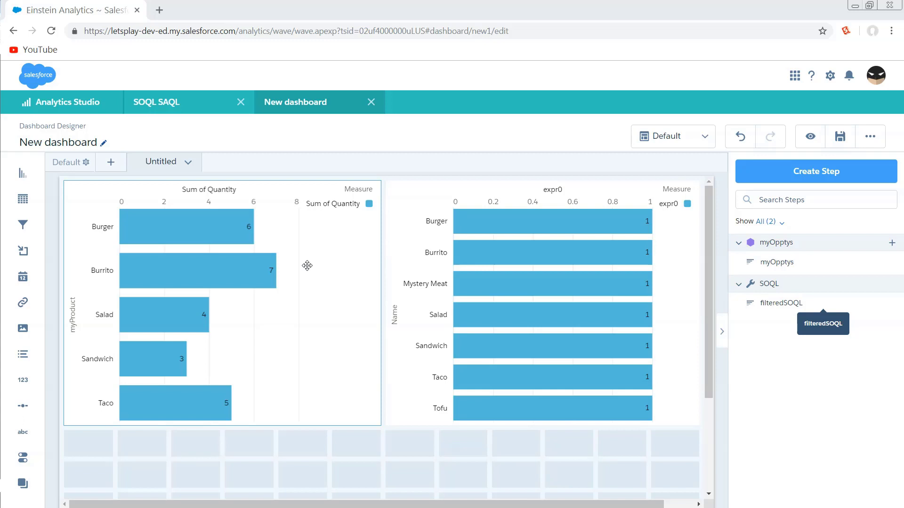
pyautogui.moveTo(51, 288)
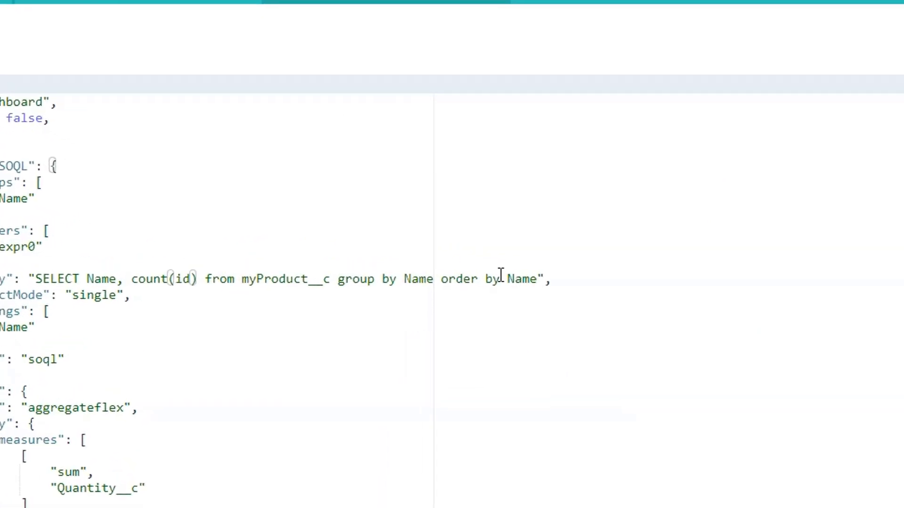
# Add where Name not in ('Burger','Salad') before group by in the filteredSOQL query and apply
pyautogui.click(502, 279)
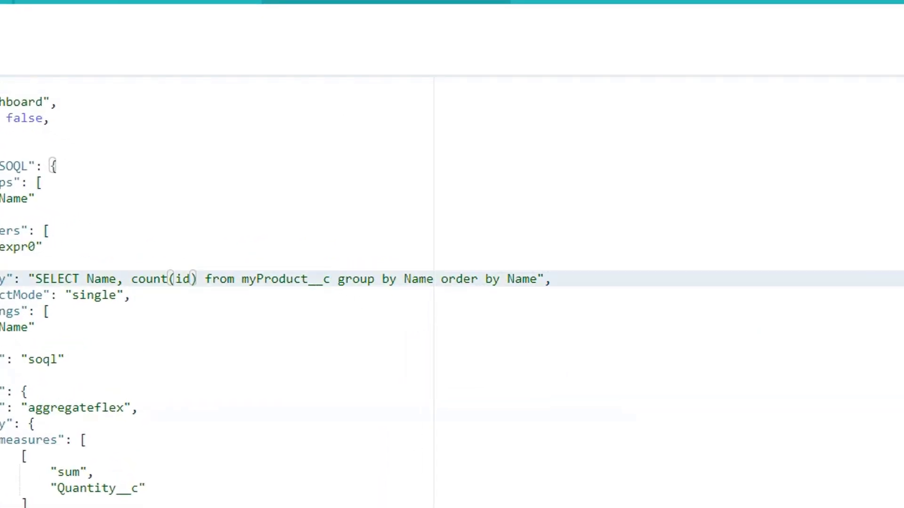
pyautogui.write('where Name not in ()')
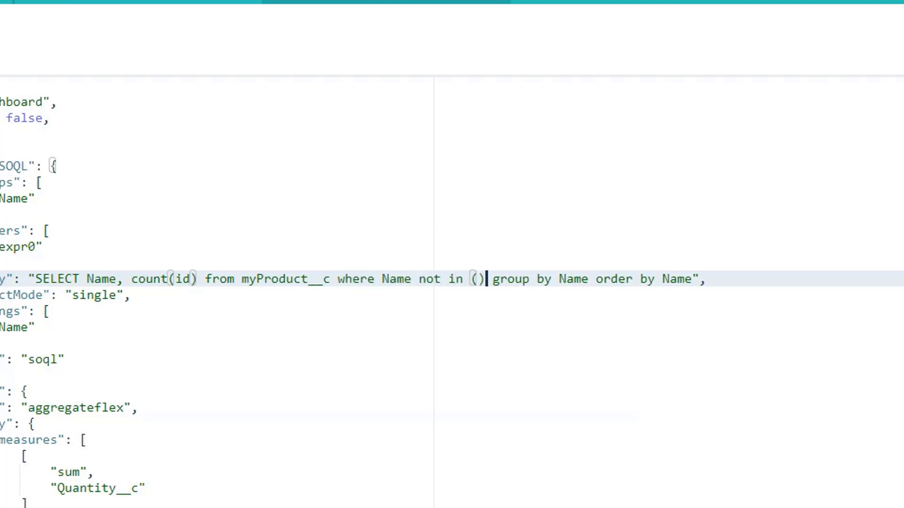
pyautogui.write("'Burger',''")
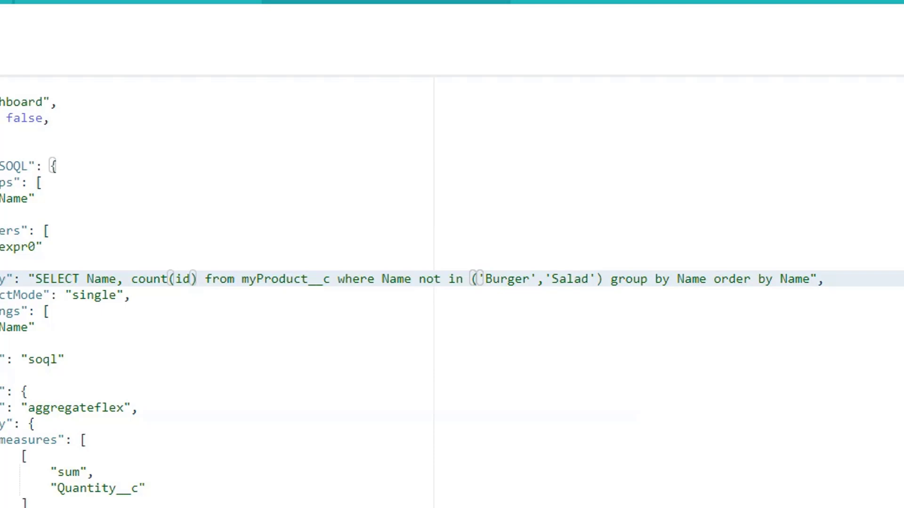
pyautogui.click(589, 279)
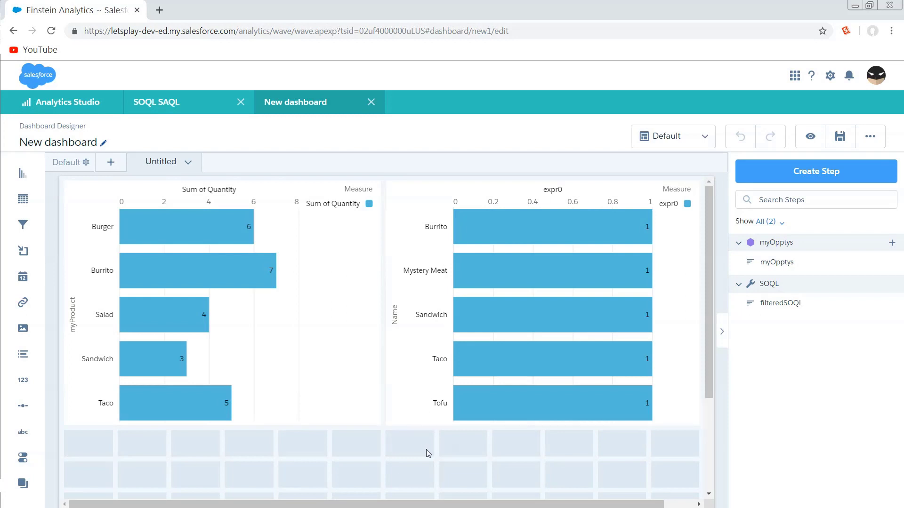
pyautogui.moveTo(432, 460)
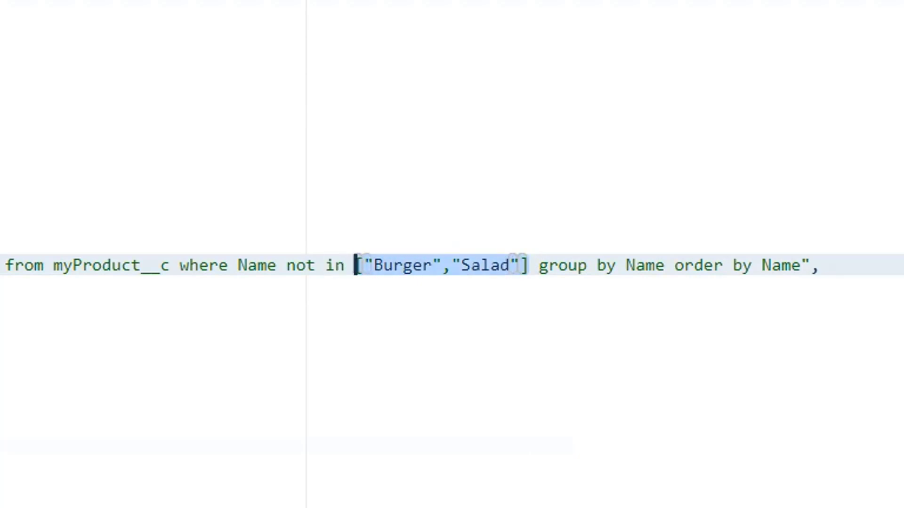
# Replace the hard-coded product list with a {{column().asString}} binding skeleton
pyautogui.press('Delete')
pyautogui.write('(')
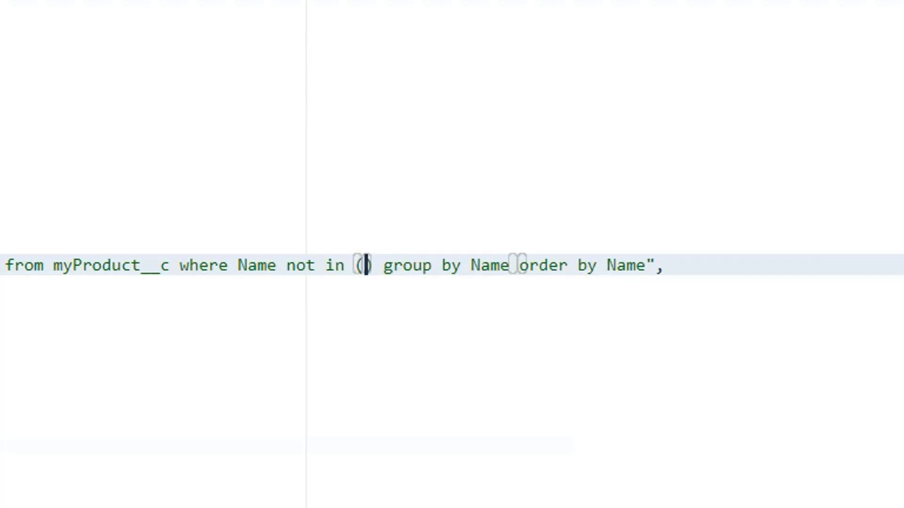
pyautogui.write("'")
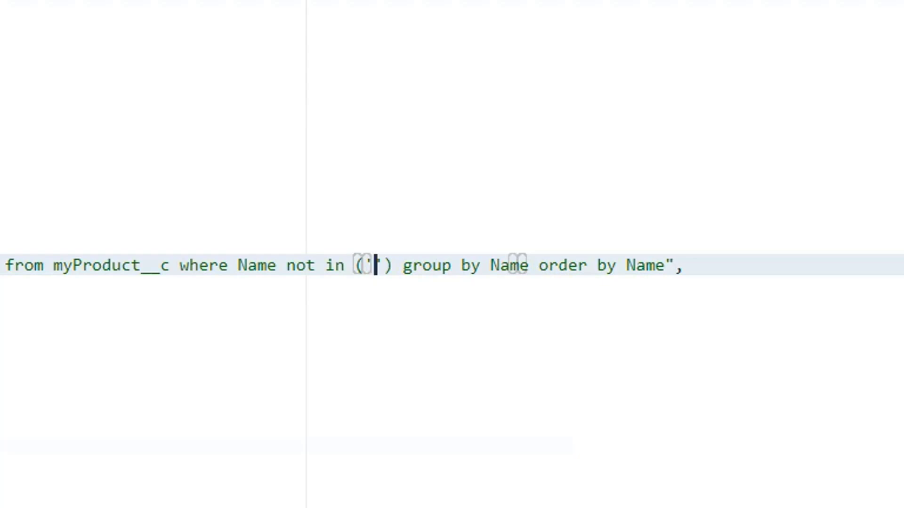
pyautogui.write('{{}}')
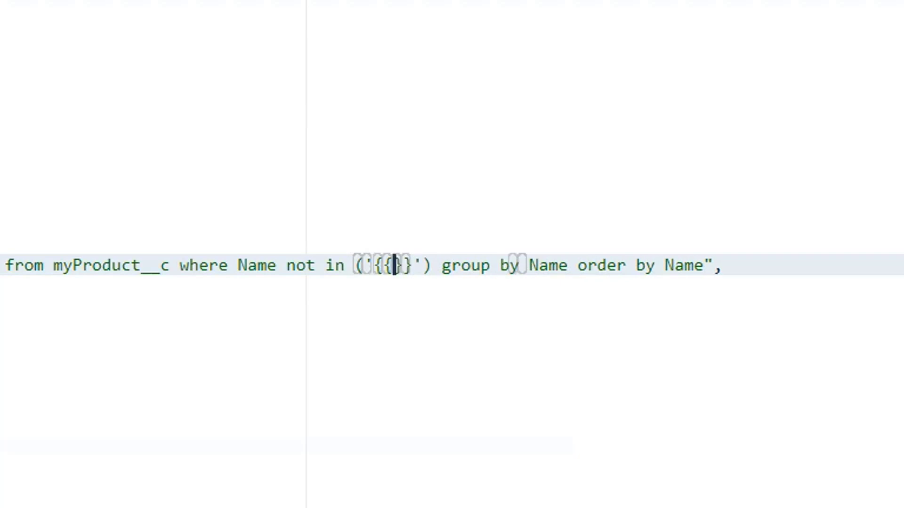
pyautogui.write('column(')
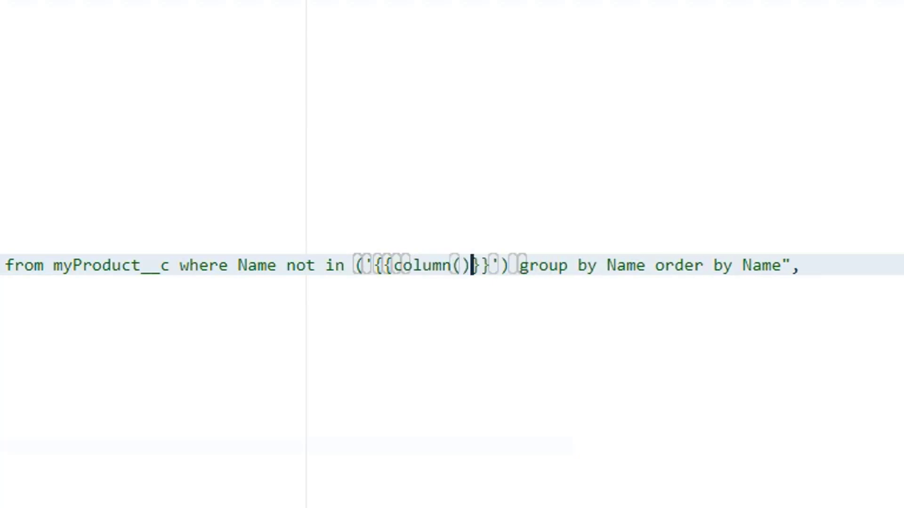
pyautogui.write('.')
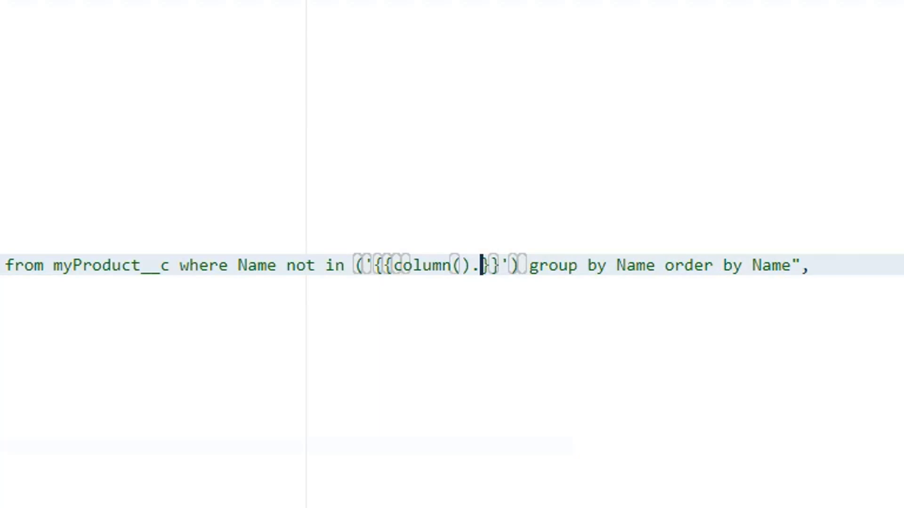
pyautogui.write('asString')
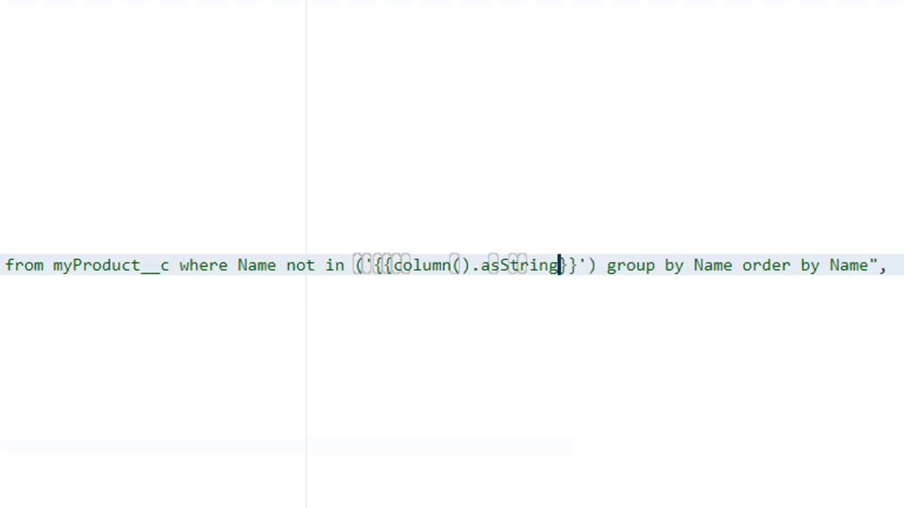
# Wrap the binding in join with an escaped "','" separator
pyautogui.write('()')
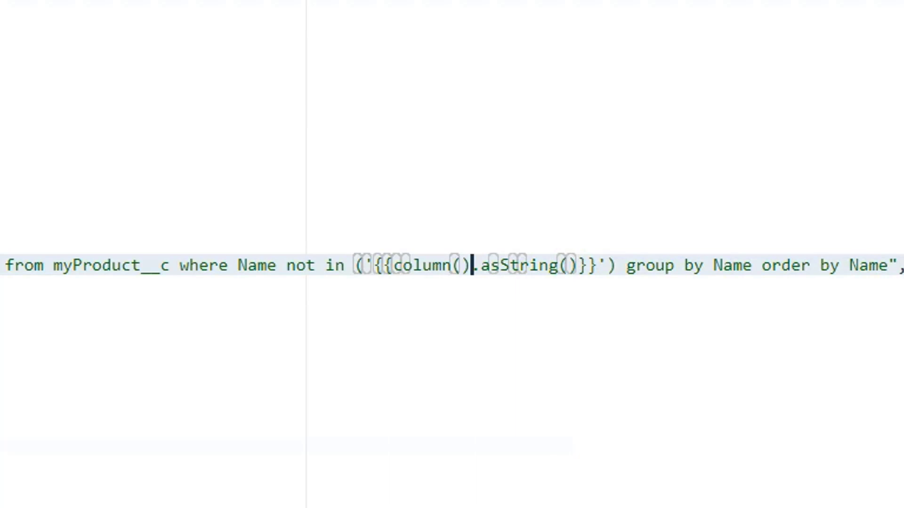
pyautogui.write(')')
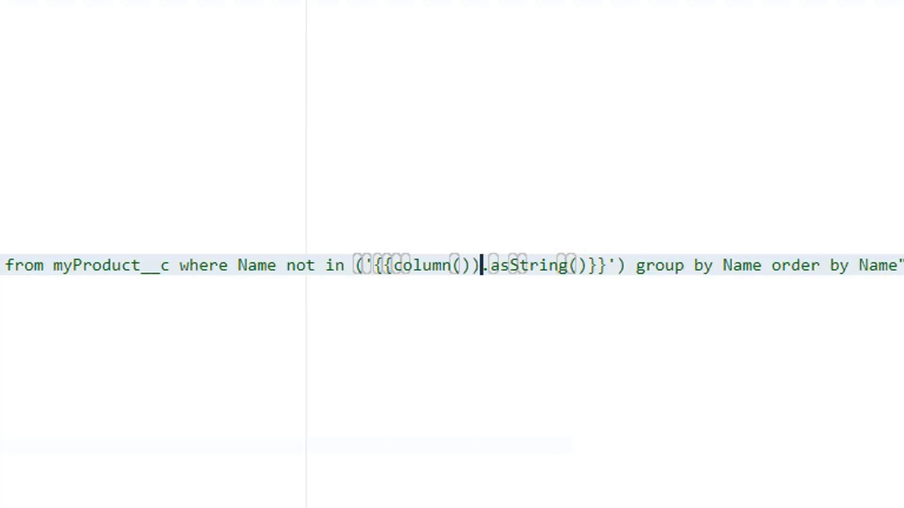
pyautogui.write(',')
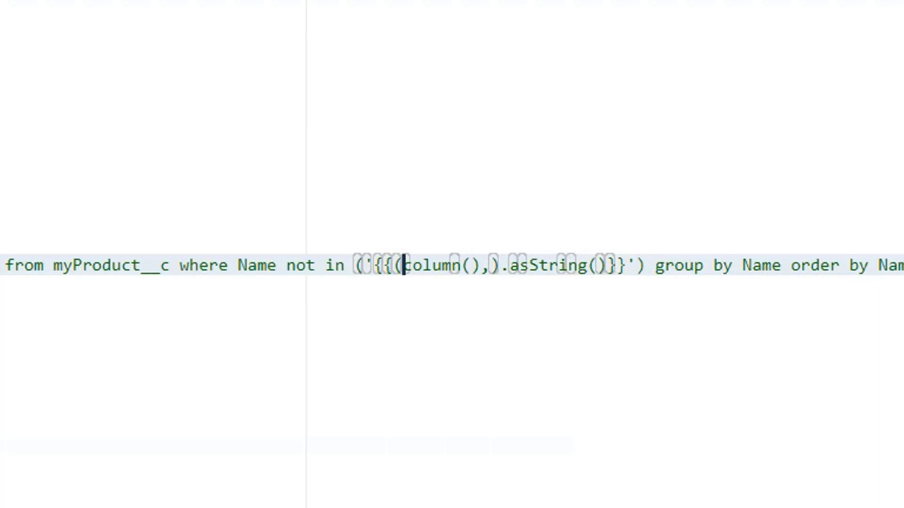
pyautogui.write('join')
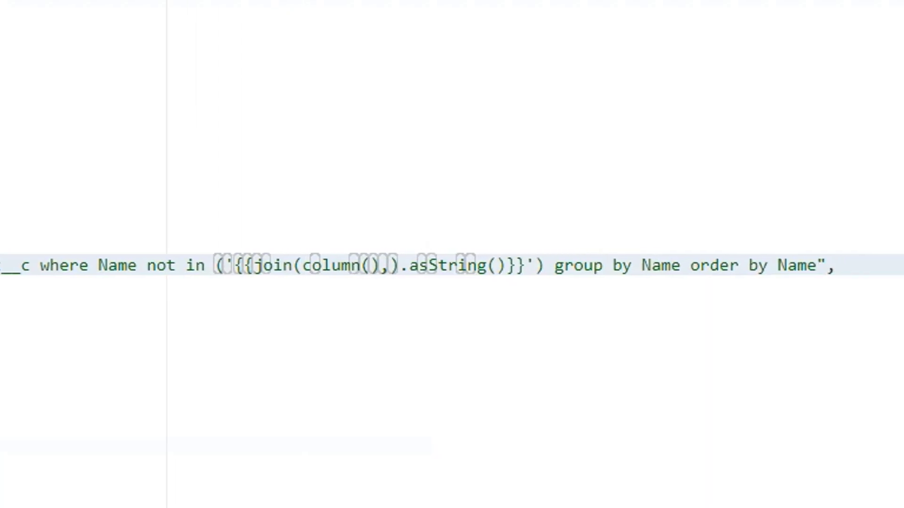
pyautogui.write("','")
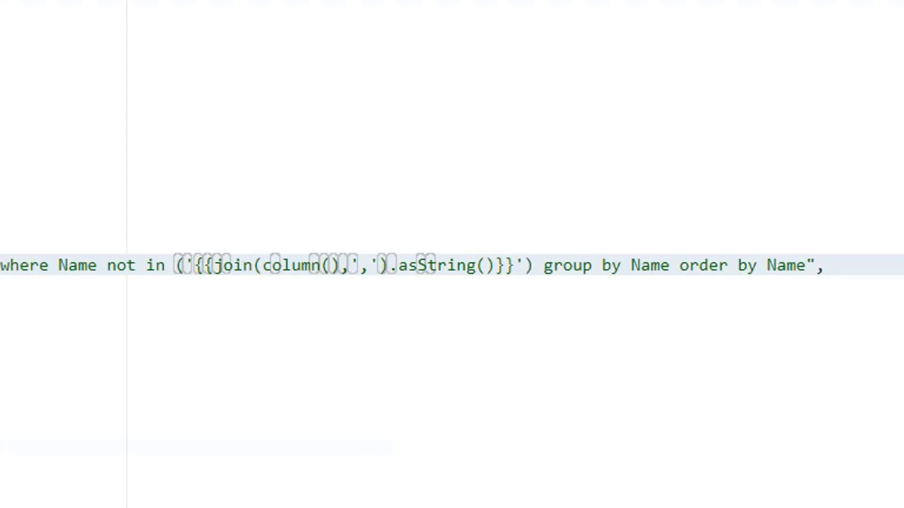
pyautogui.write('\\"')
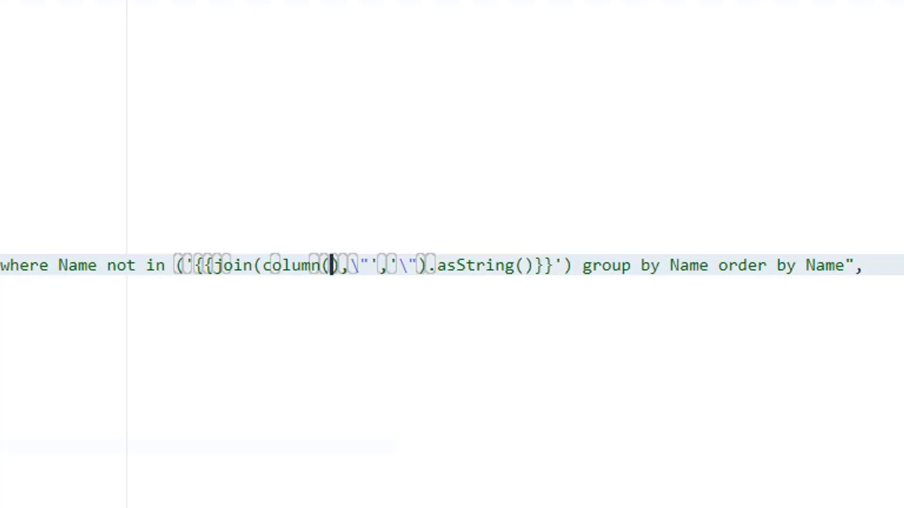
# Fill column() with myOpptys.result and ["myProduct__c"]
pyautogui.write('myO')
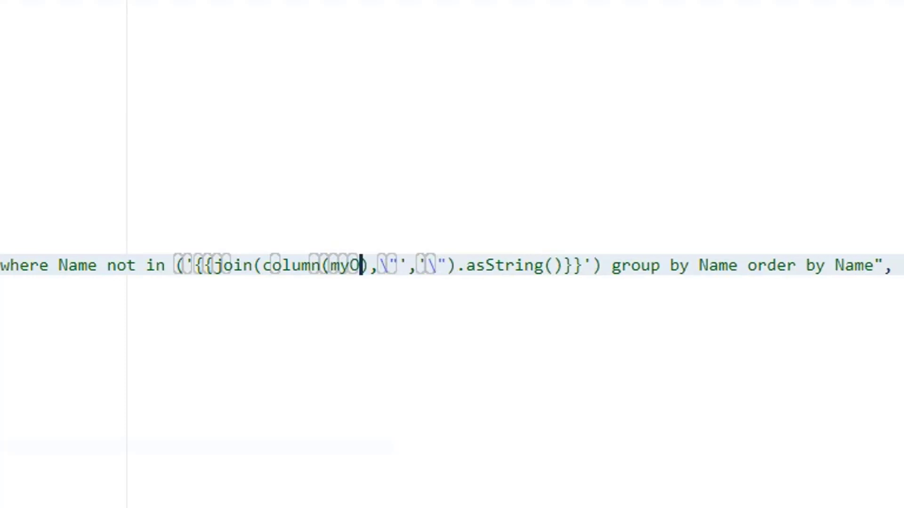
pyautogui.write('pptys')
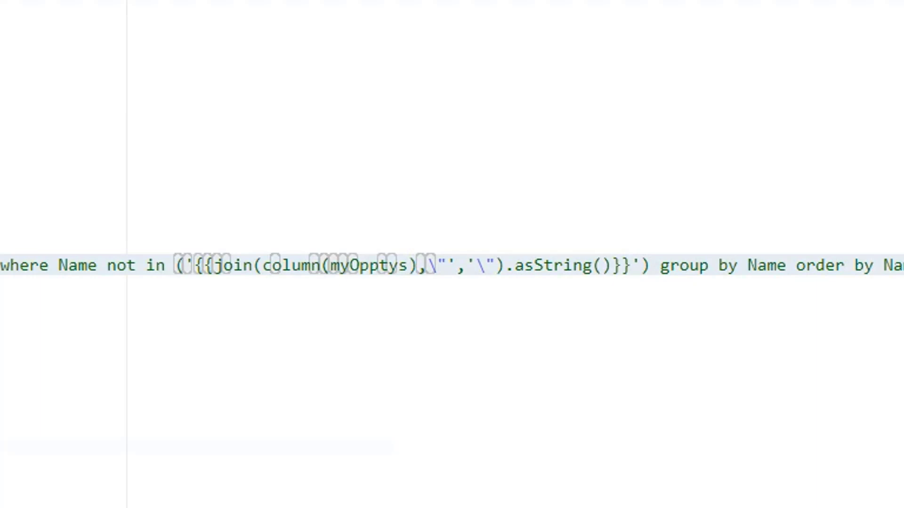
pyautogui.write('.')
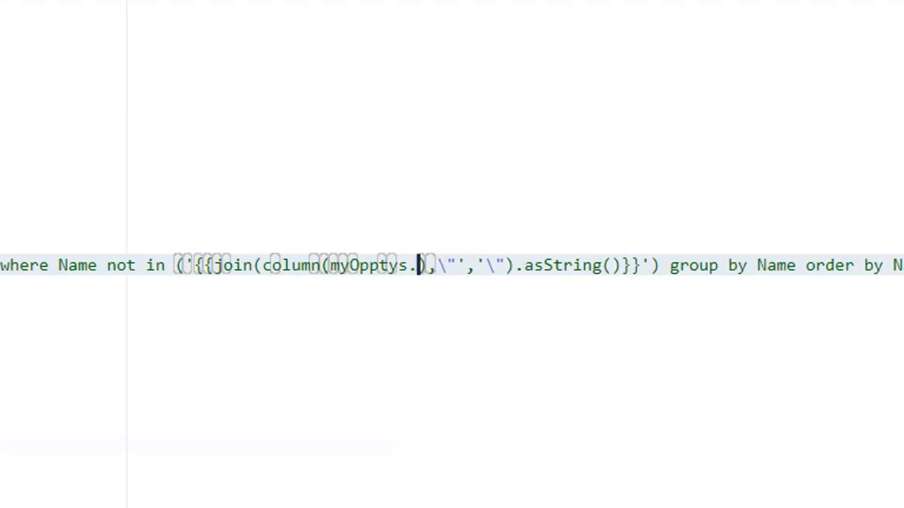
pyautogui.write('result,')
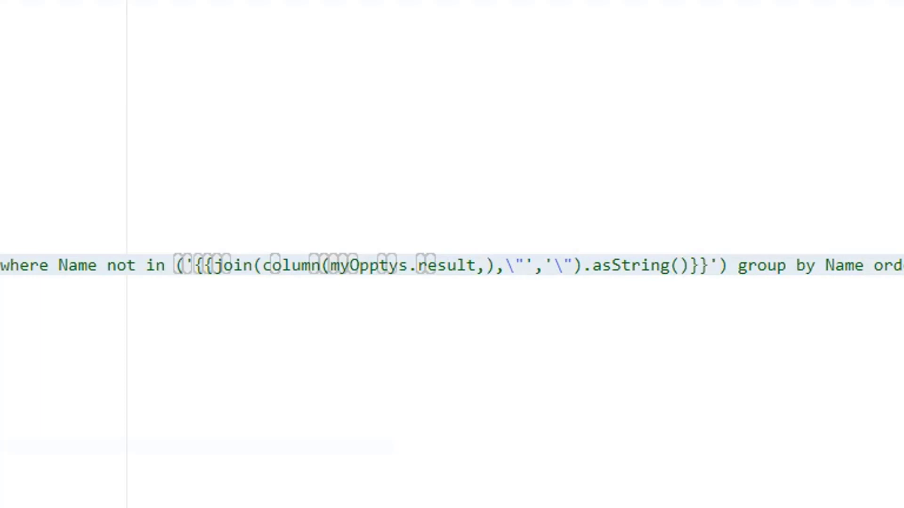
pyautogui.write('[]')
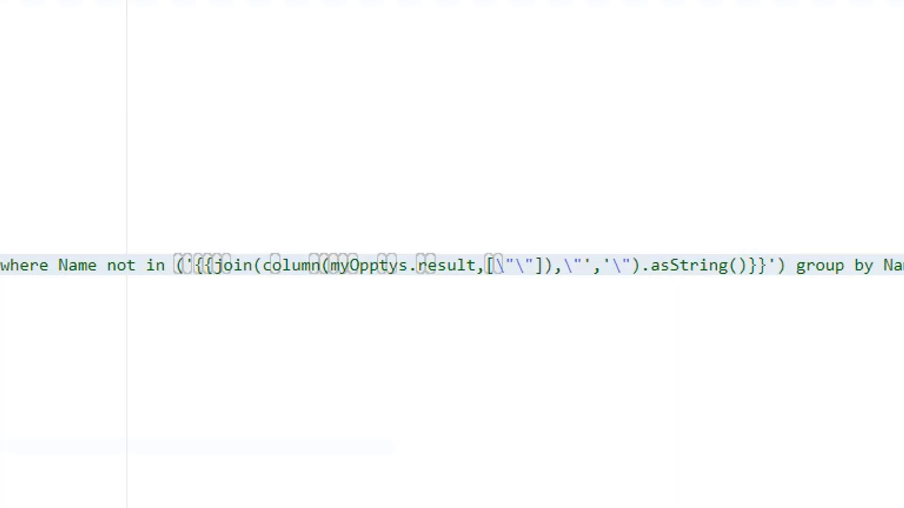
pyautogui.write('myPr')
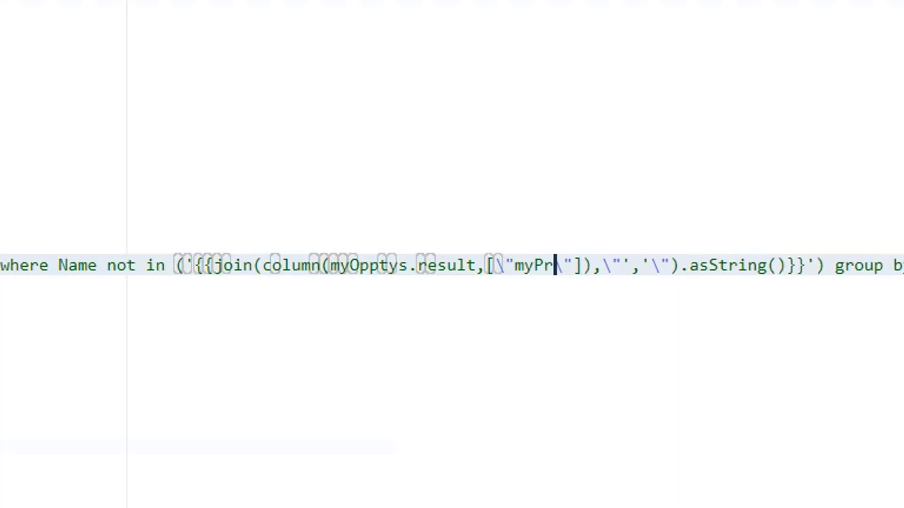
pyautogui.write('oduct')
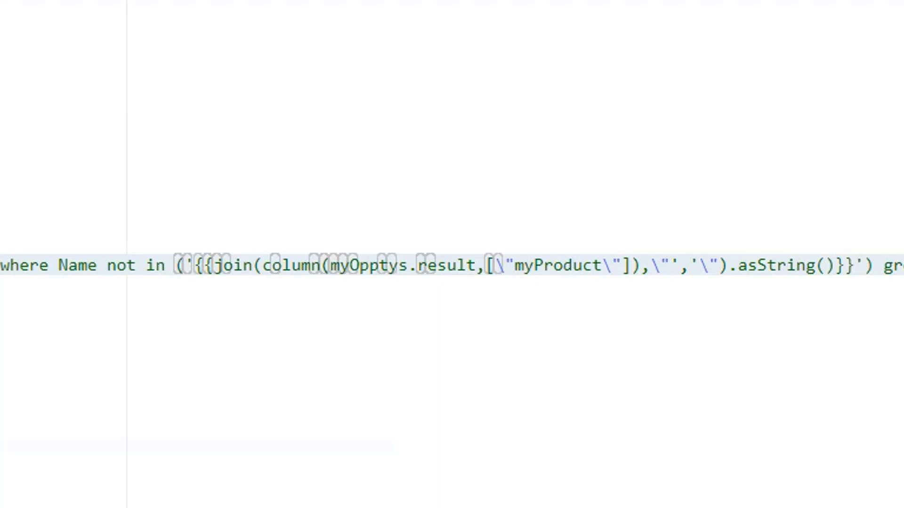
pyautogui.write('__c')
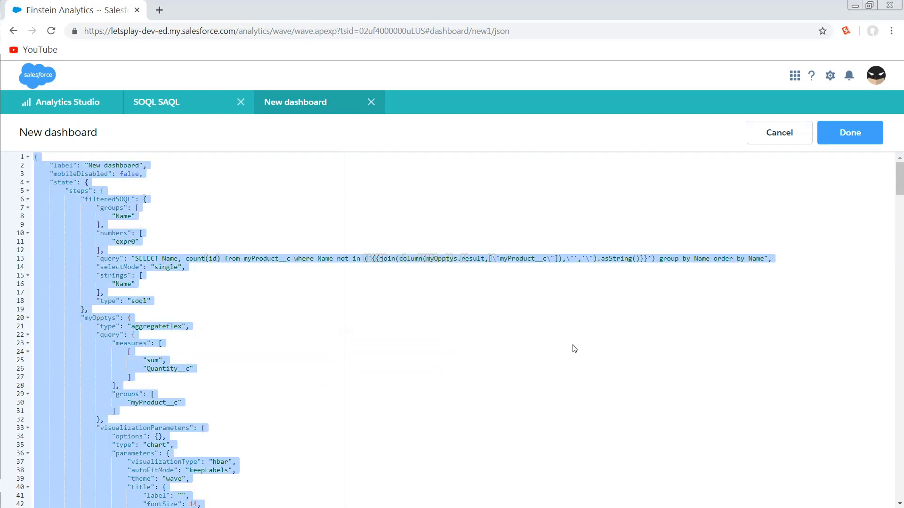
pyautogui.moveTo(849, 132)
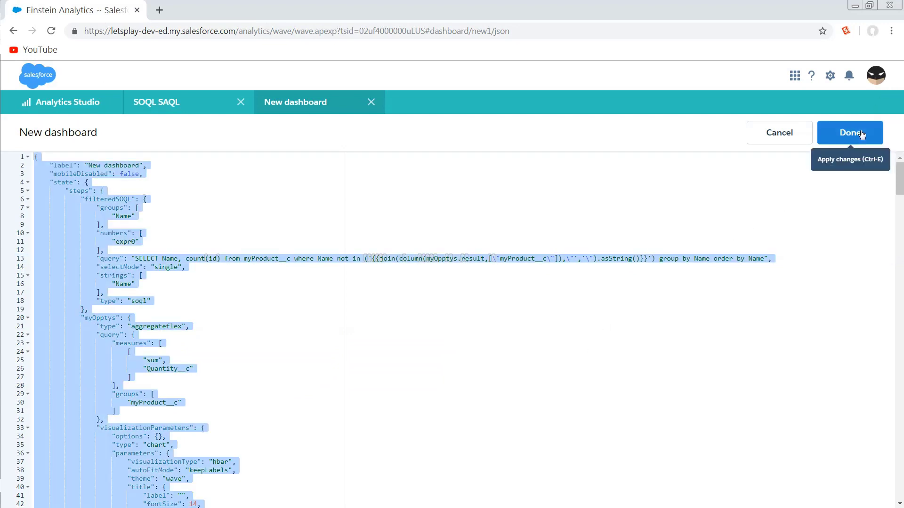
# Apply the JSON so the SOQL chart shows only Mystery Meat and Tofu
pyautogui.click(849, 133)
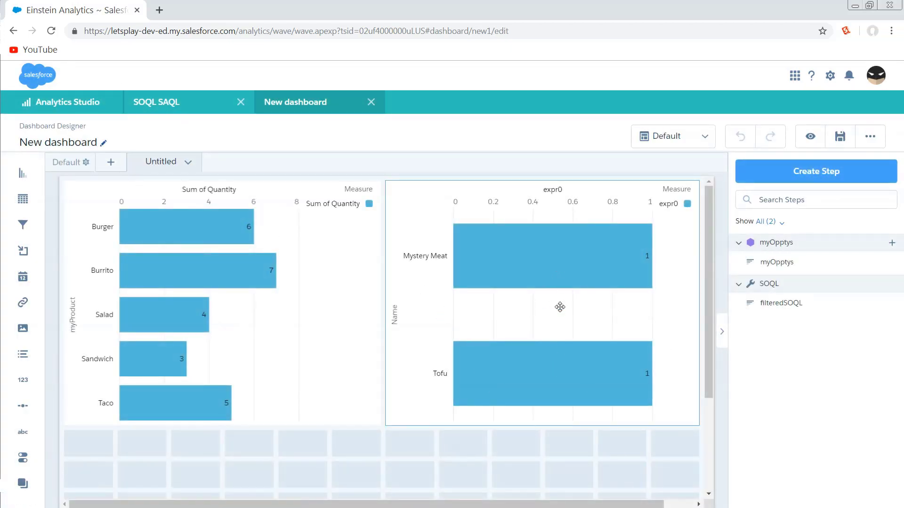
pyautogui.moveTo(570, 315)
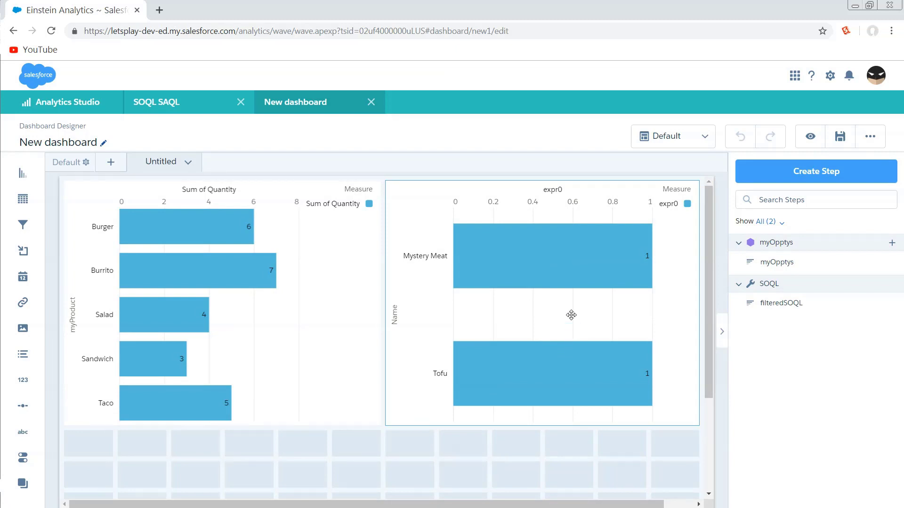
pyautogui.moveTo(709, 297)
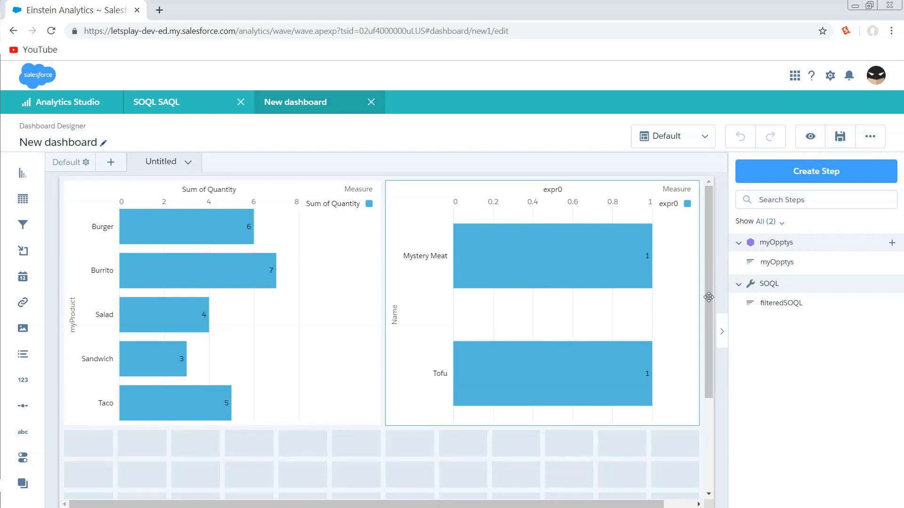
pyautogui.click(840, 136)
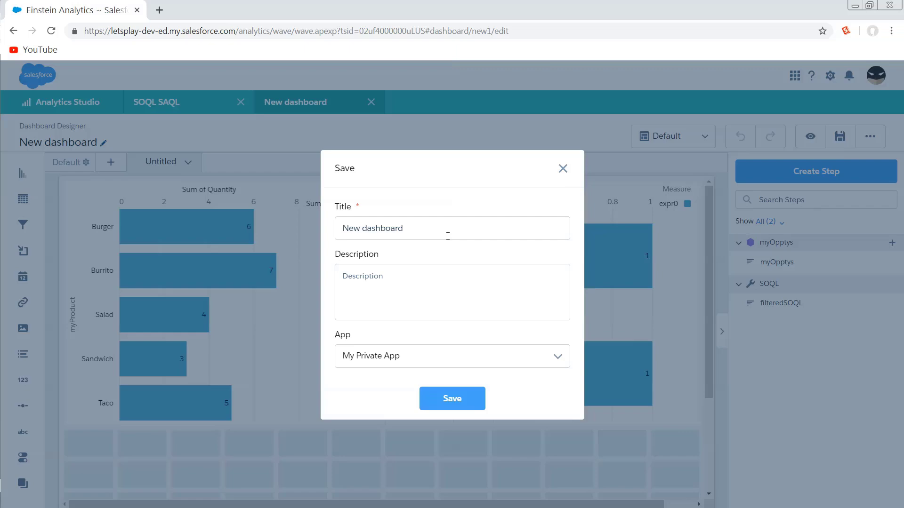
pyautogui.click(452, 398)
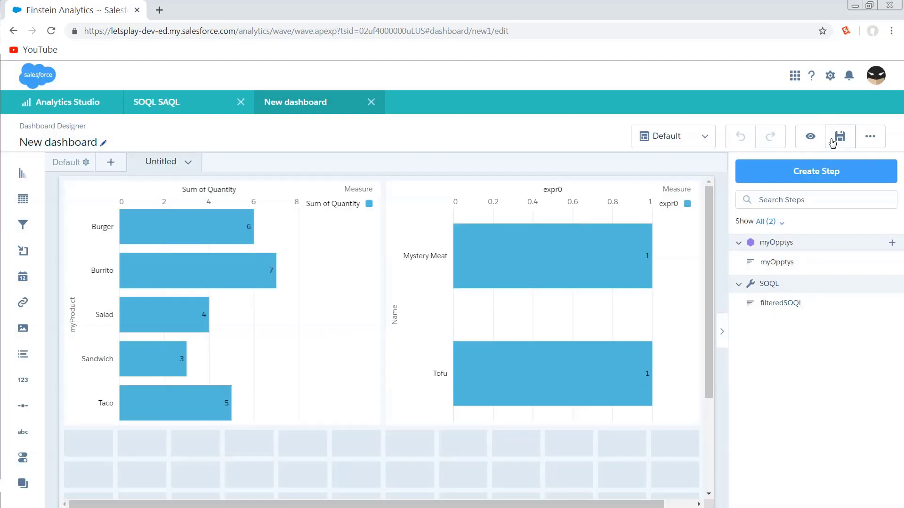
pyautogui.click(840, 137)
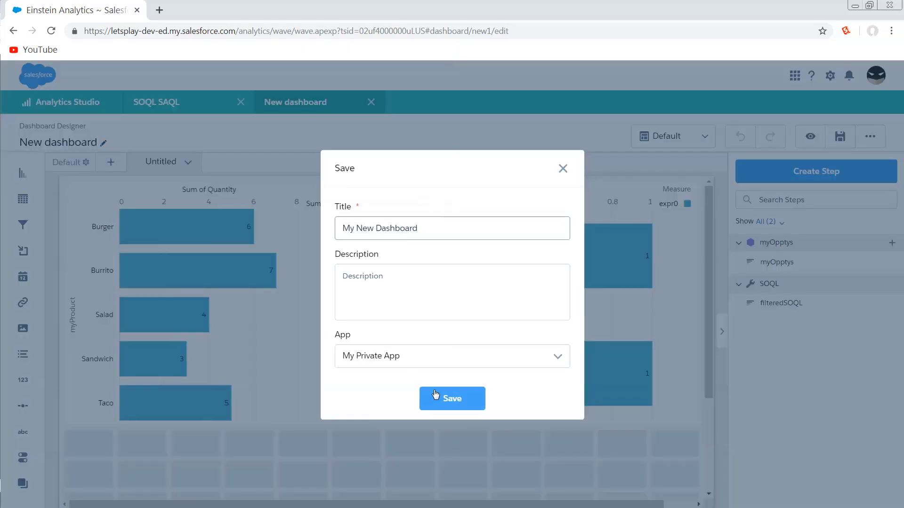
pyautogui.click(452, 398)
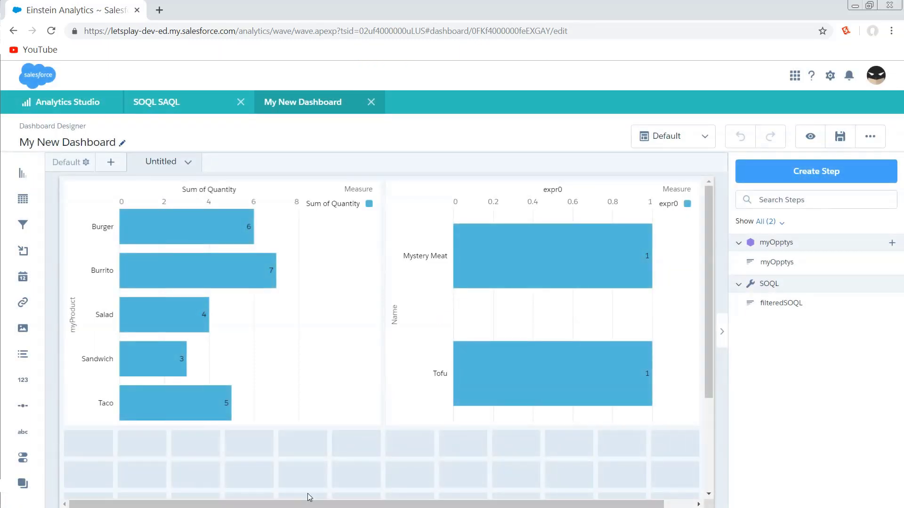
pyautogui.moveTo(531, 491)
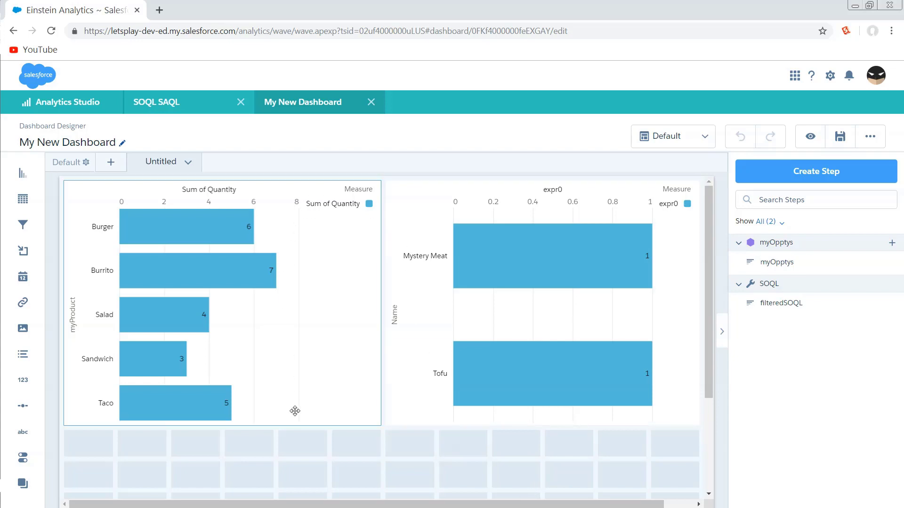
pyautogui.moveTo(285, 410)
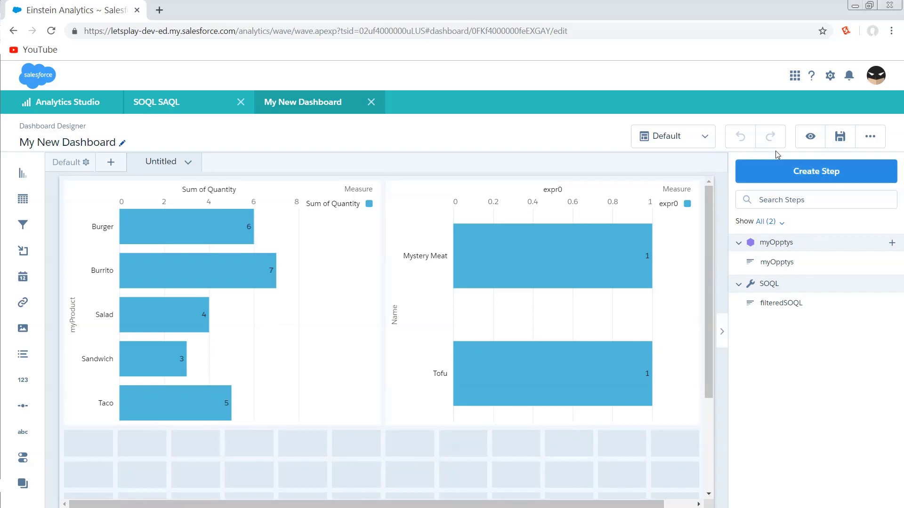
# Create a step on the myOpptys dataset and switch it to SAQL mode
pyautogui.click(815, 171)
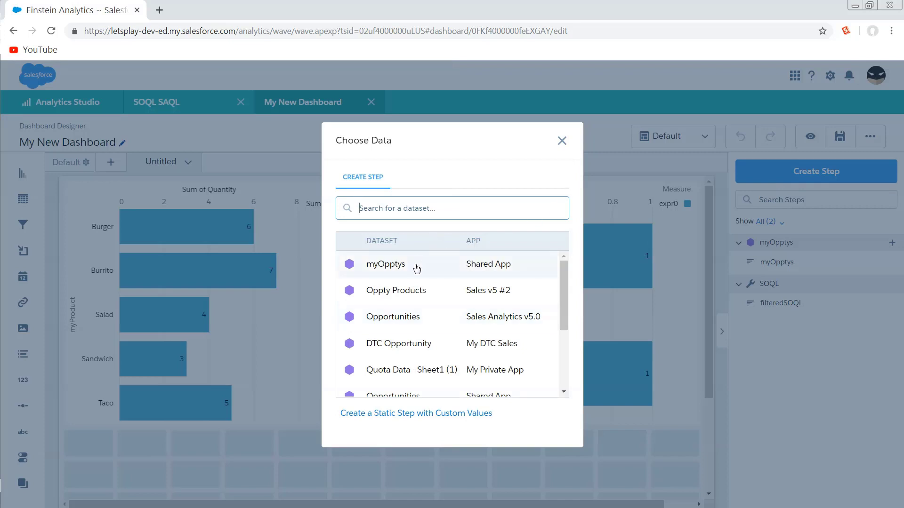
pyautogui.click(385, 264)
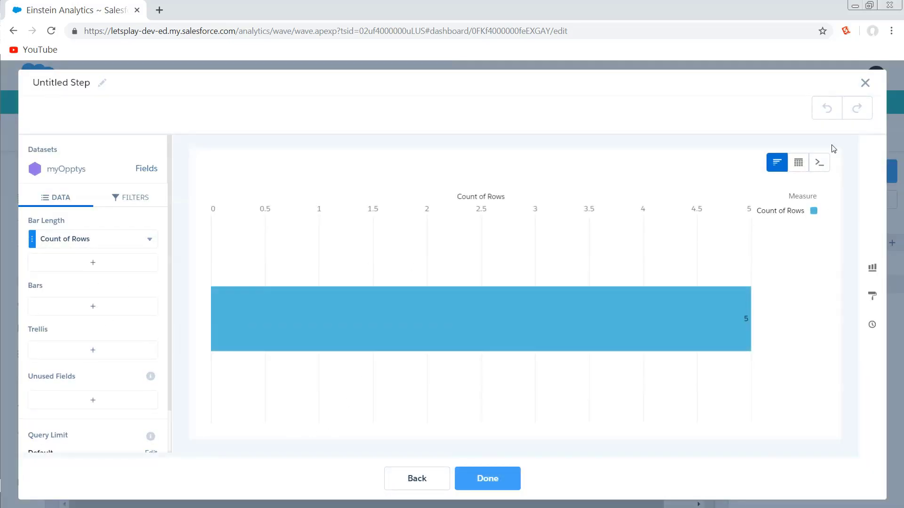
pyautogui.click(819, 162)
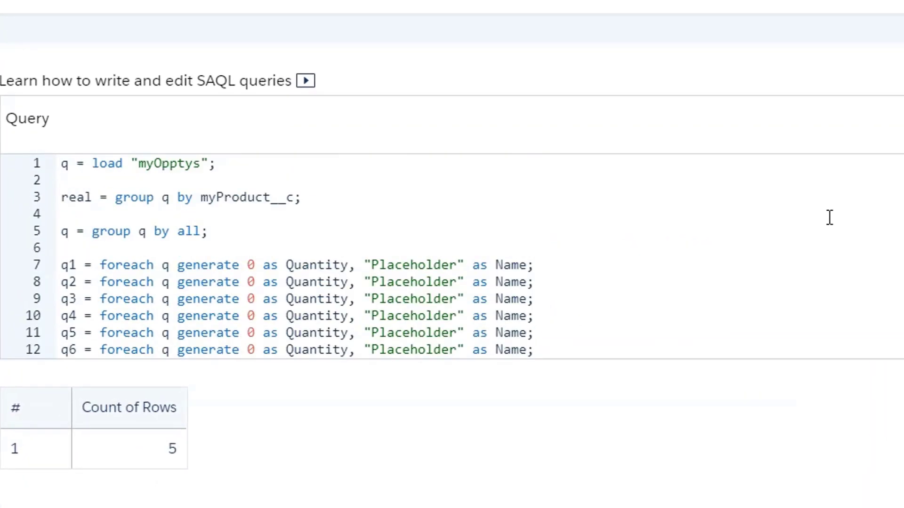
pyautogui.moveTo(224, 190)
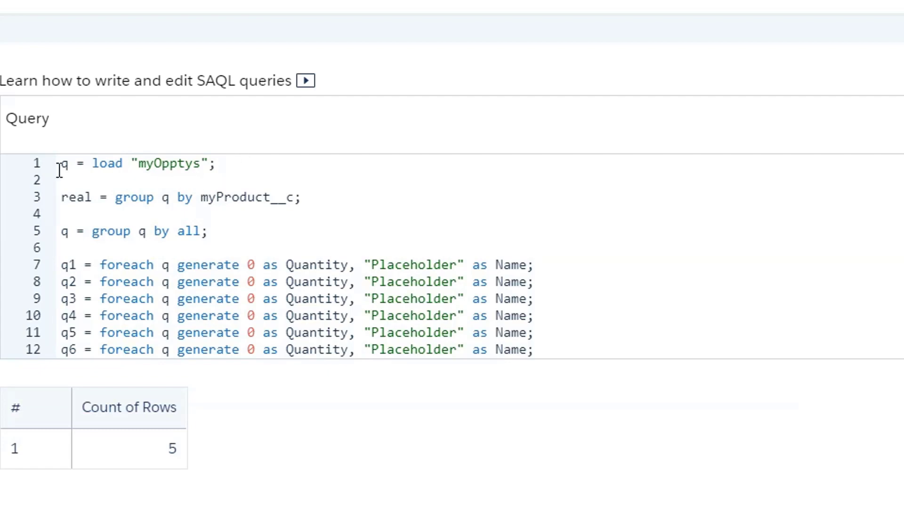
pyautogui.moveTo(162, 221)
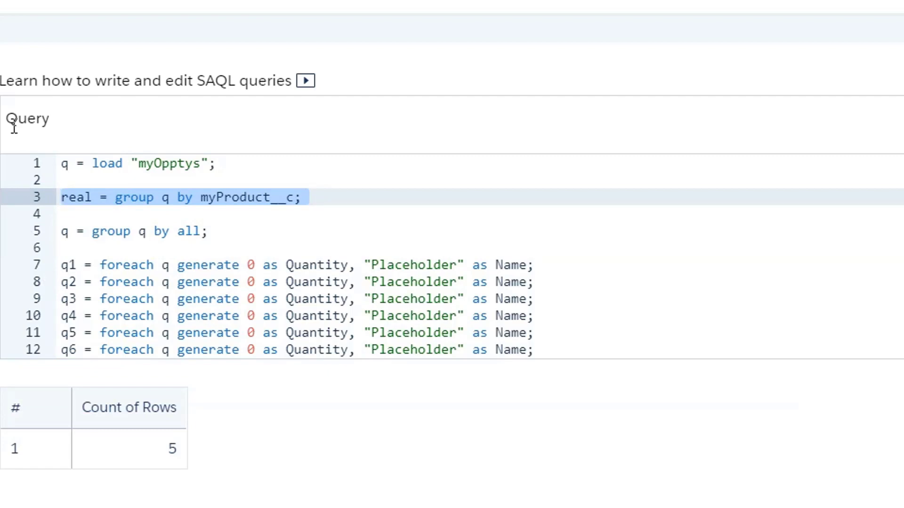
pyautogui.moveTo(229, 226)
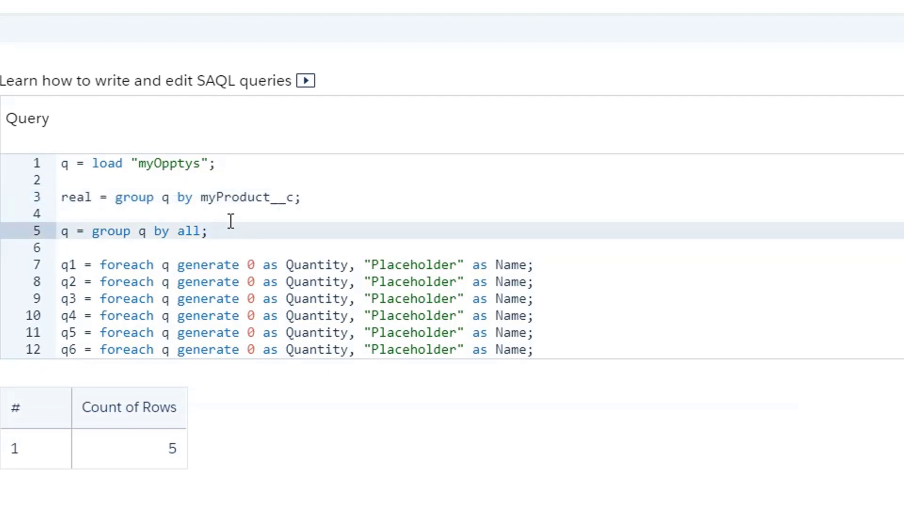
pyautogui.moveTo(290, 221)
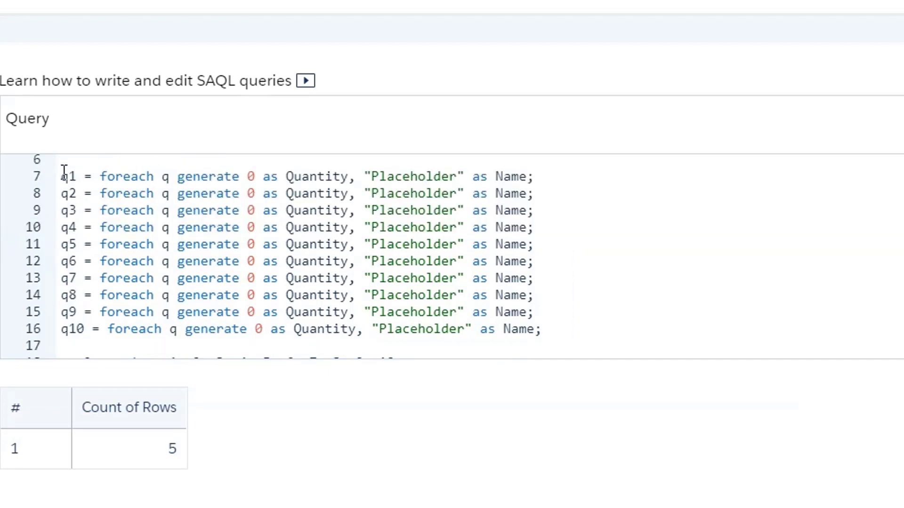
pyautogui.moveTo(93, 244)
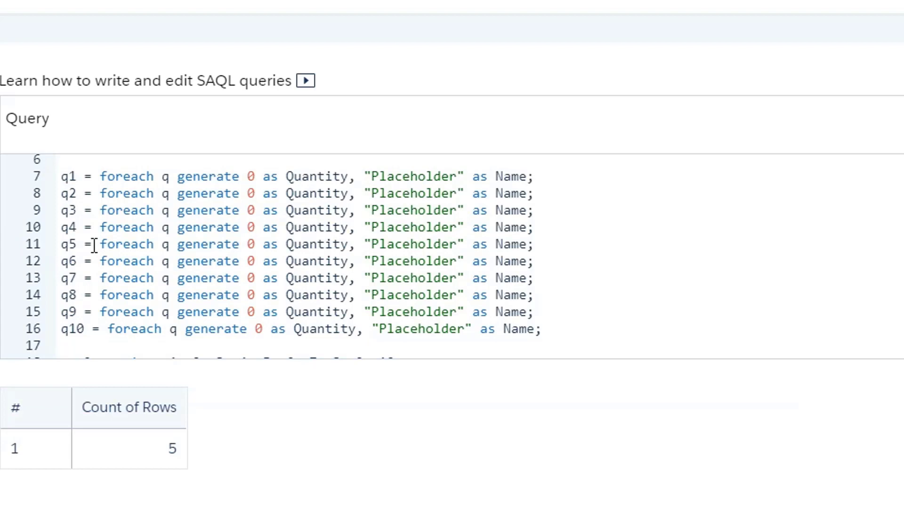
pyautogui.moveTo(193, 196)
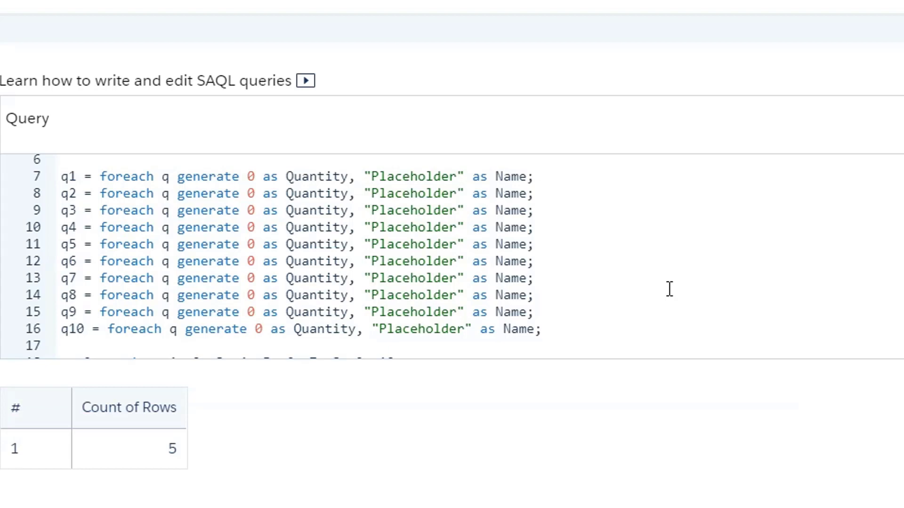
pyautogui.moveTo(435, 175)
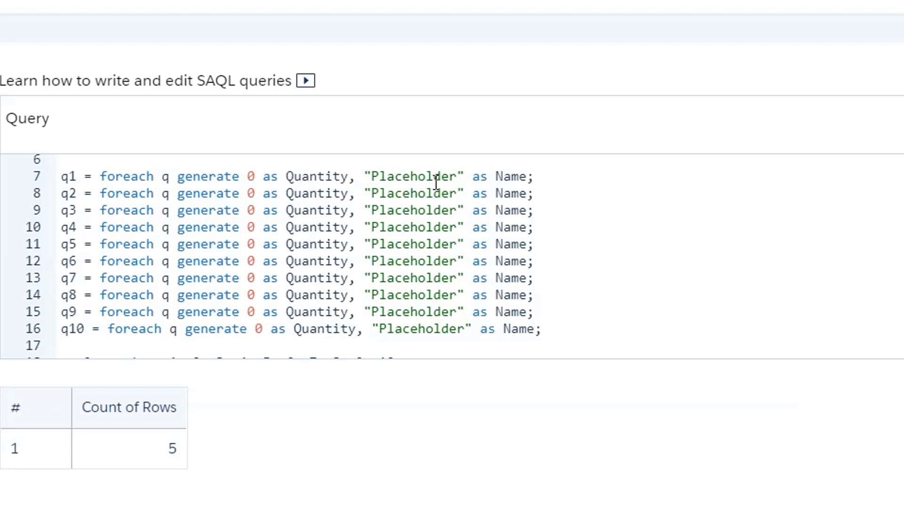
pyautogui.moveTo(480, 218)
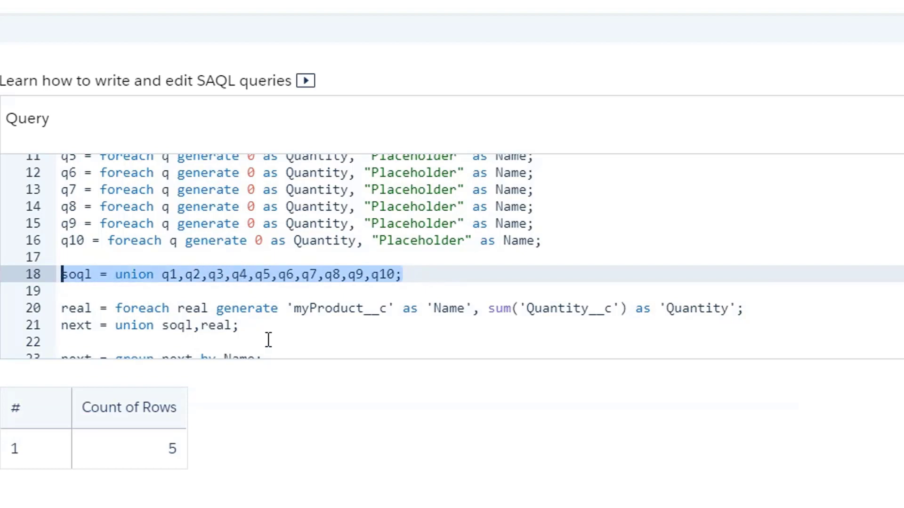
pyautogui.moveTo(274, 320)
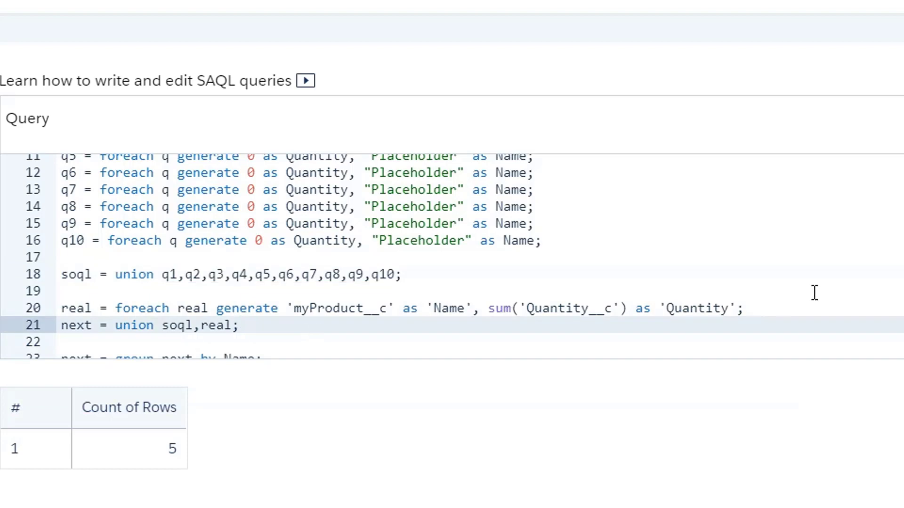
pyautogui.click(63, 308)
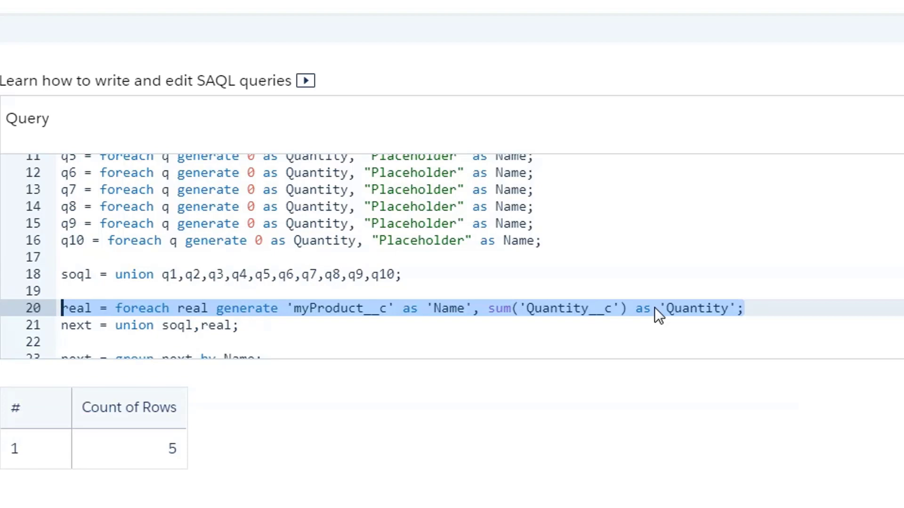
pyautogui.moveTo(449, 314)
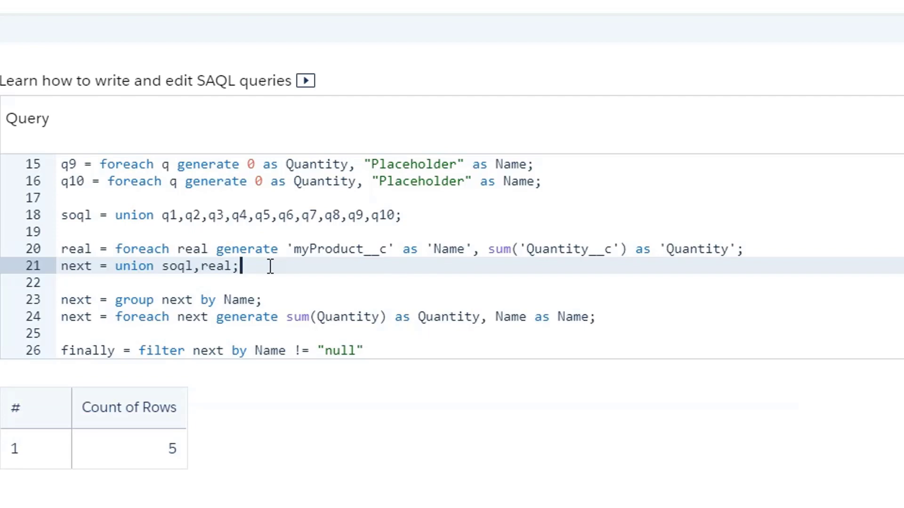
pyautogui.moveTo(568, 260)
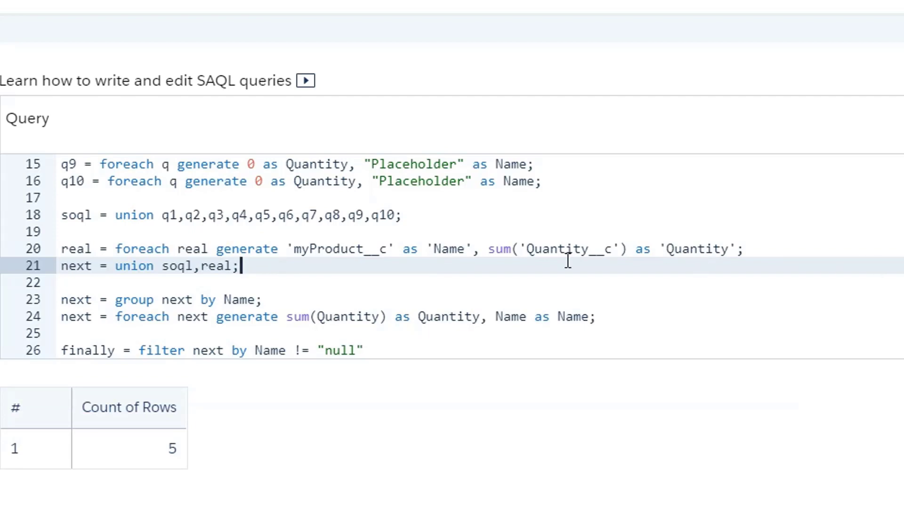
pyautogui.click(291, 299)
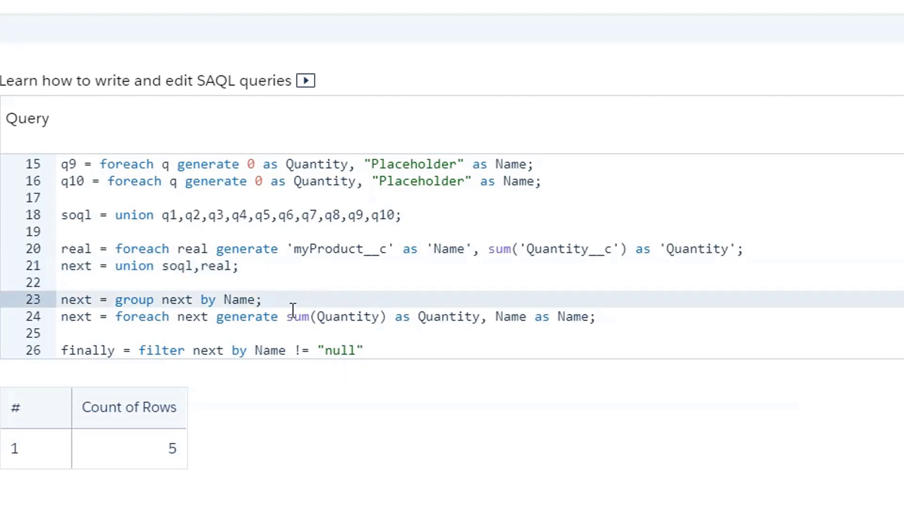
pyautogui.click(369, 350)
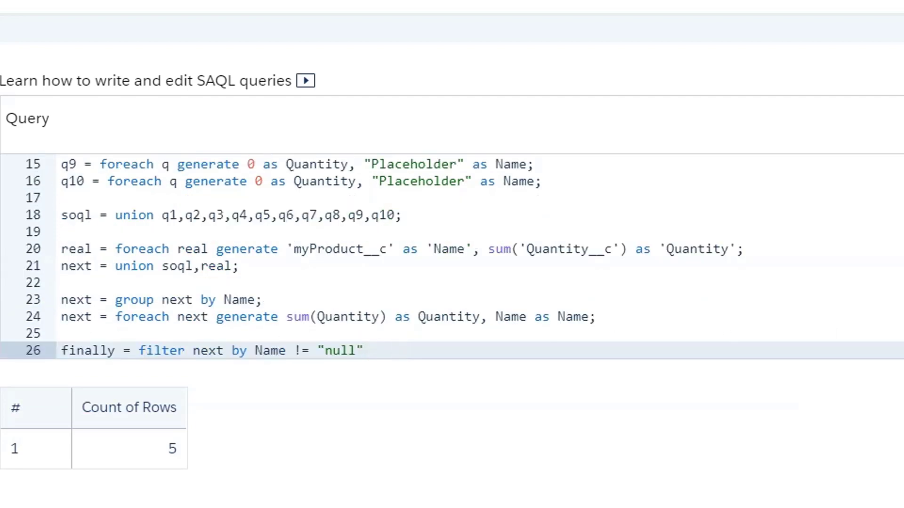
pyautogui.scroll(-3)
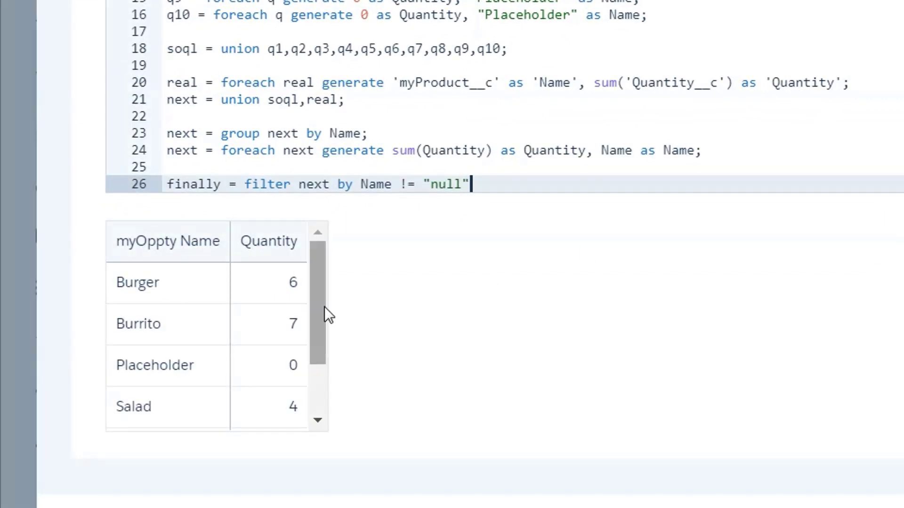
# Scroll the SAQL results of myOppty Name and Quantity, reaching Sandwich with 3
pyautogui.scroll(-3)
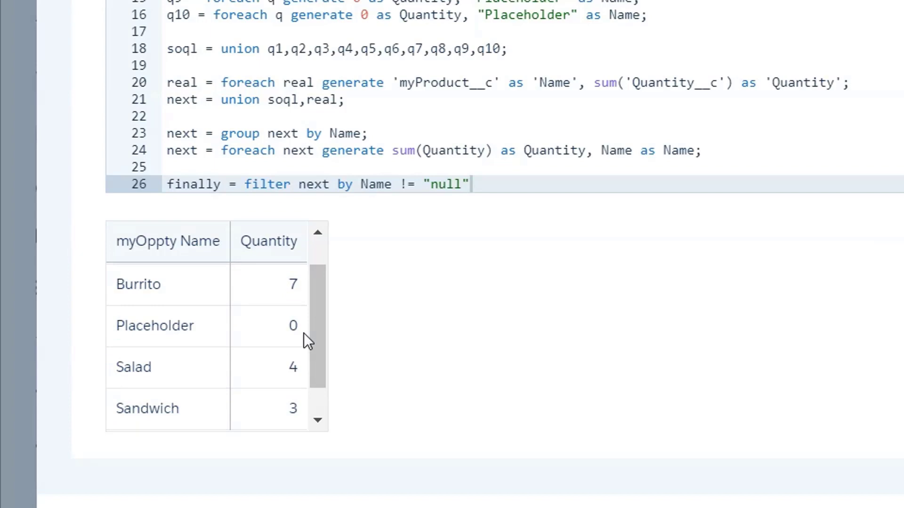
pyautogui.moveTo(514, 299)
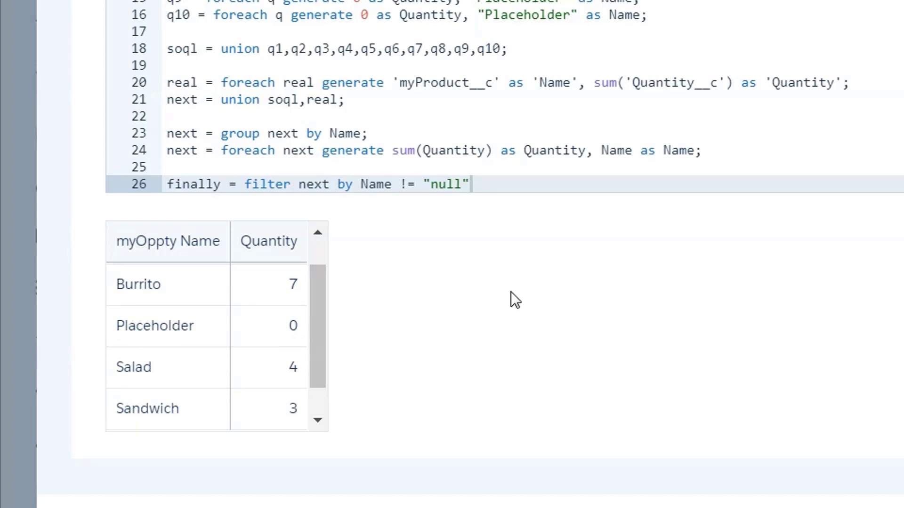
pyautogui.moveTo(265, 330)
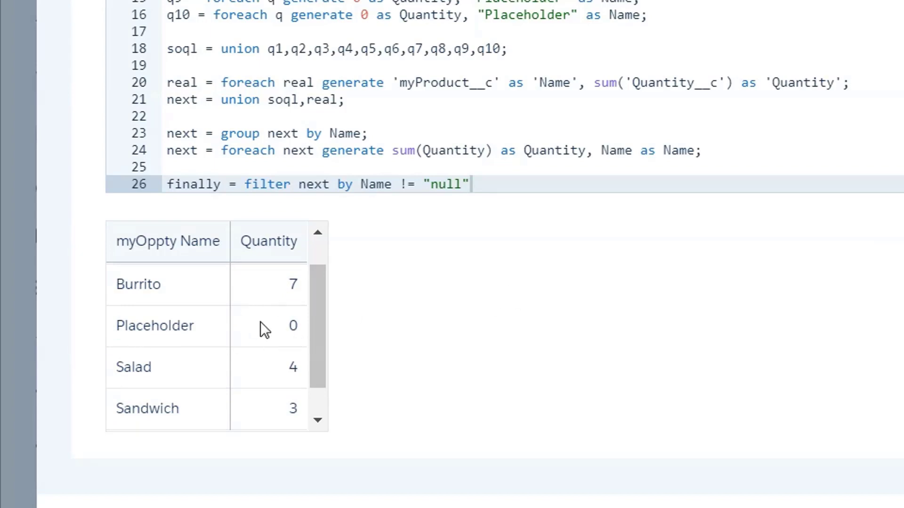
pyautogui.moveTo(306, 333)
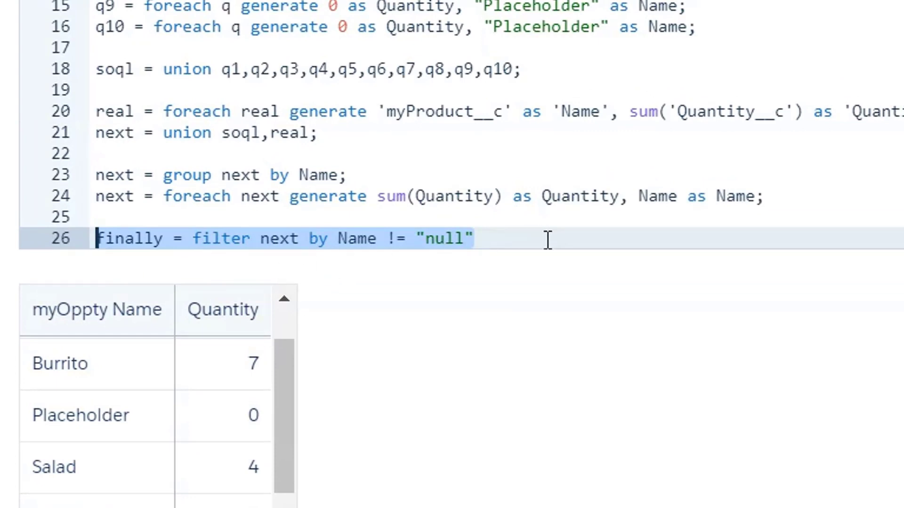
pyautogui.moveTo(639, 261)
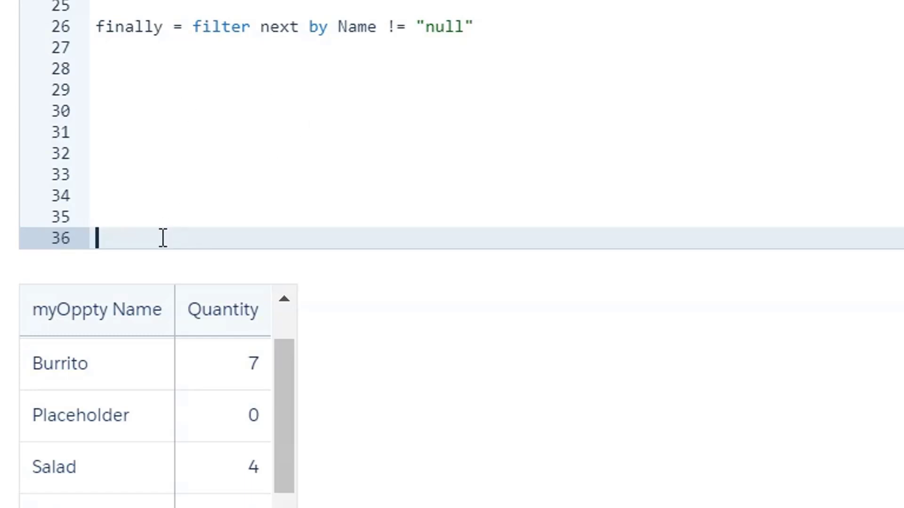
# Paste a valueAt binding for the first filteredSOQL Name on a line below the query
pyautogui.write('\\"{{valueAt(column(filteredSOQL.result, [\\"Name\\"]),0).asString()}}\\"')
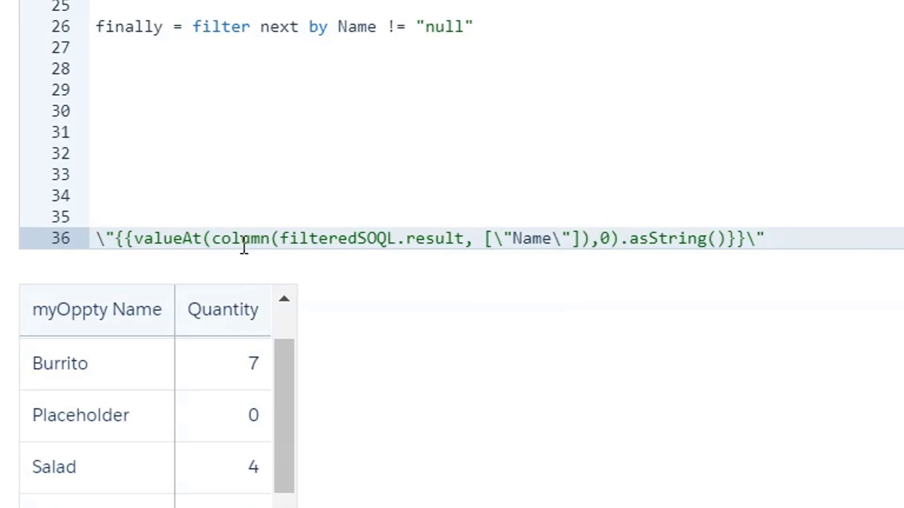
pyautogui.moveTo(190, 134)
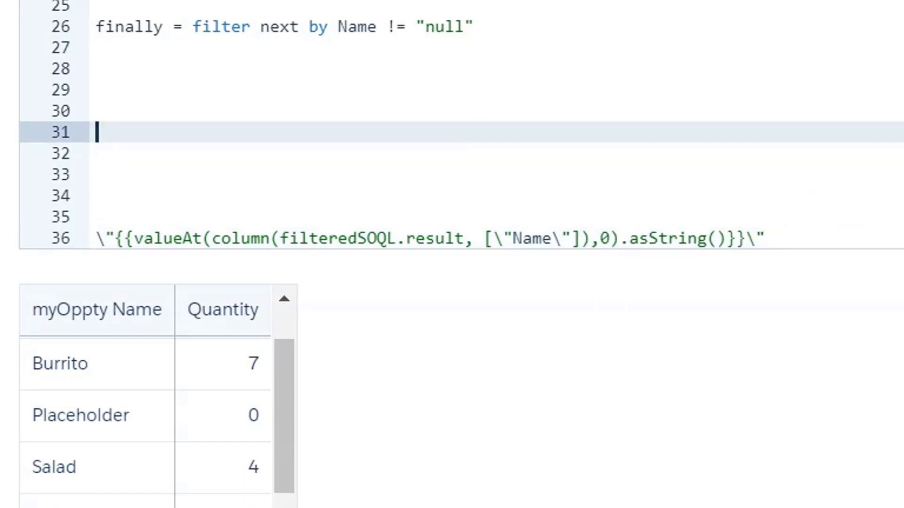
# Type scratch lines listing ["a","b","c"] in the query, then select them for removal
pyautogui.write('[')
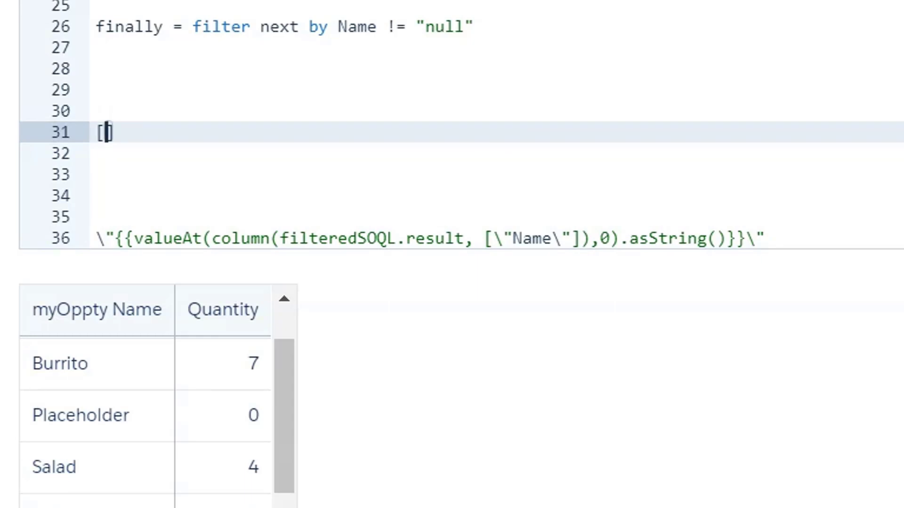
pyautogui.write('"a","",""]')
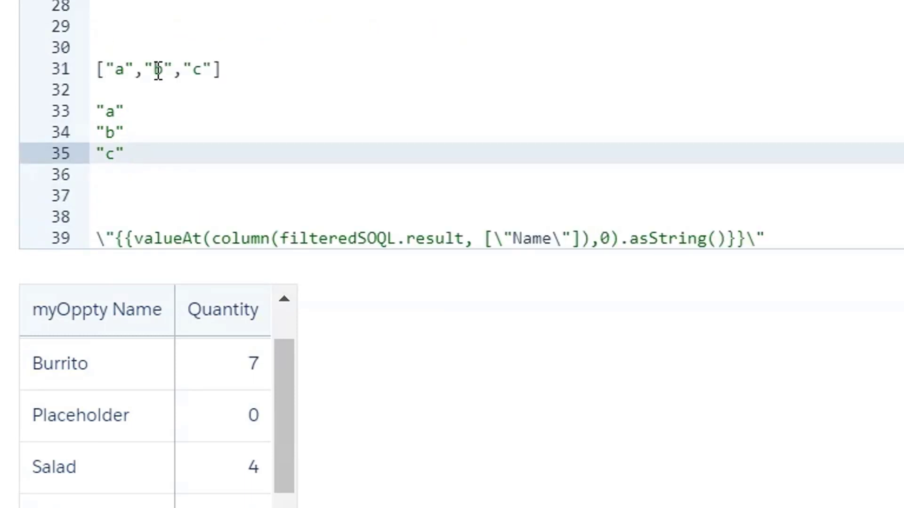
pyautogui.moveTo(613, 238)
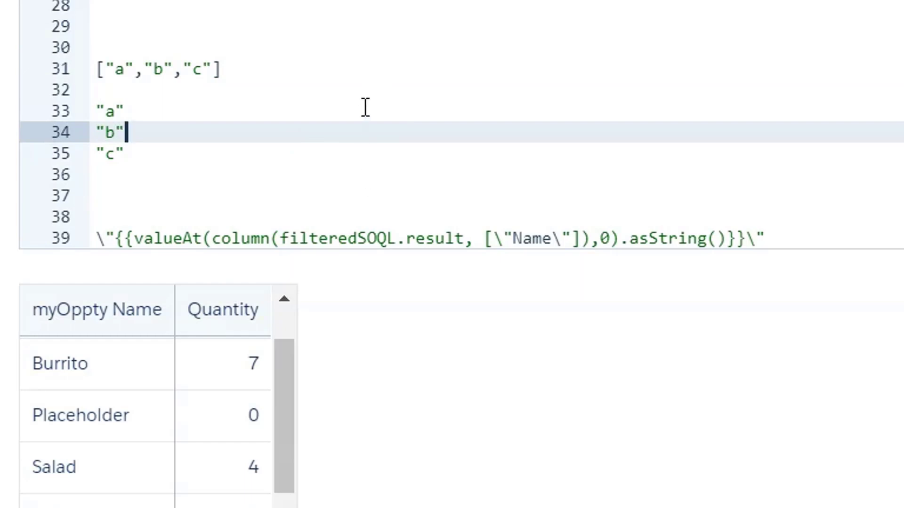
pyautogui.moveTo(395, 162)
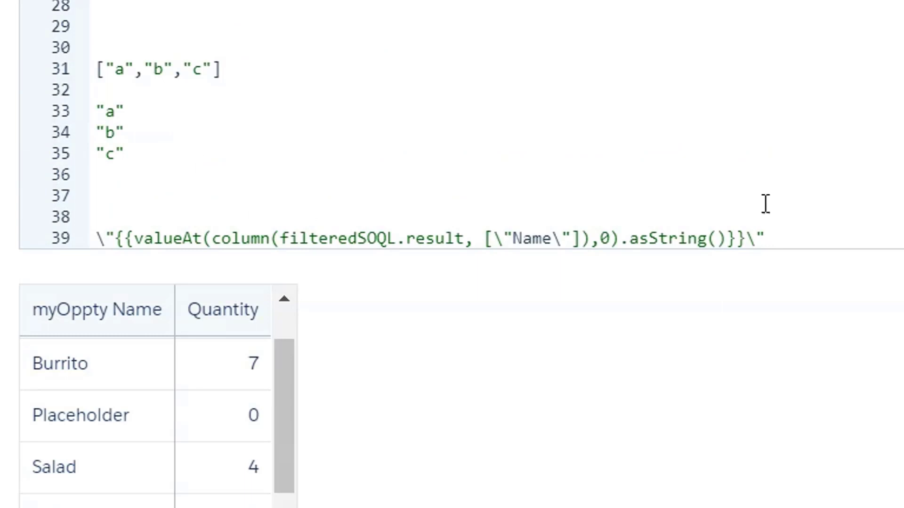
pyautogui.moveTo(101, 43); pyautogui.dragTo(763, 238)
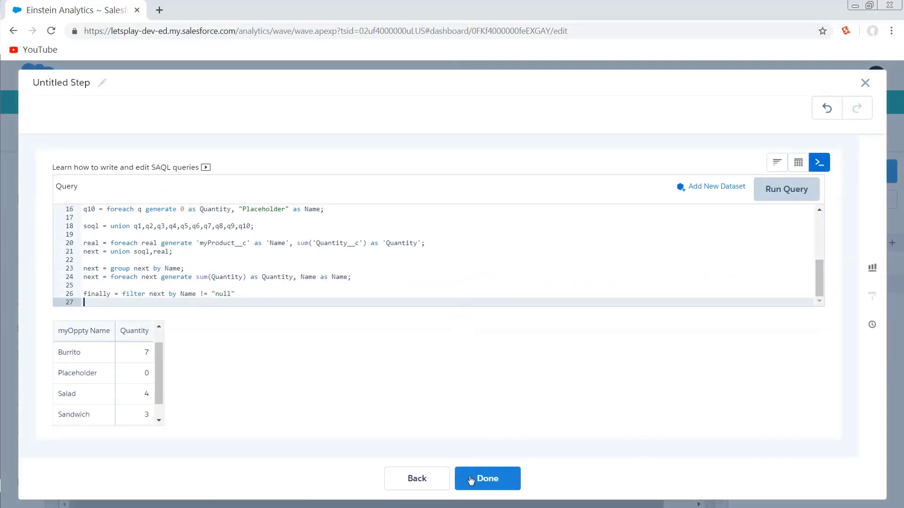
# Apply the edited query and save My New Dashboard under its current title
pyautogui.click(486, 478)
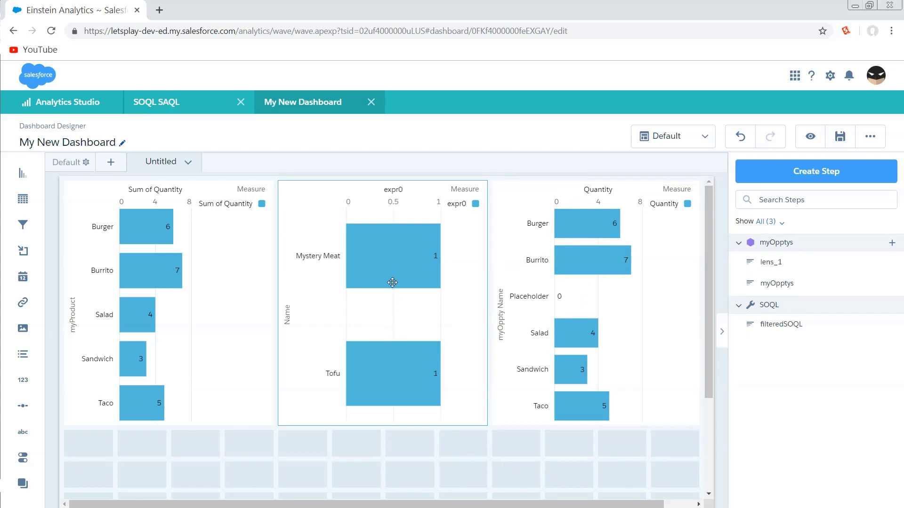
pyautogui.click(839, 137)
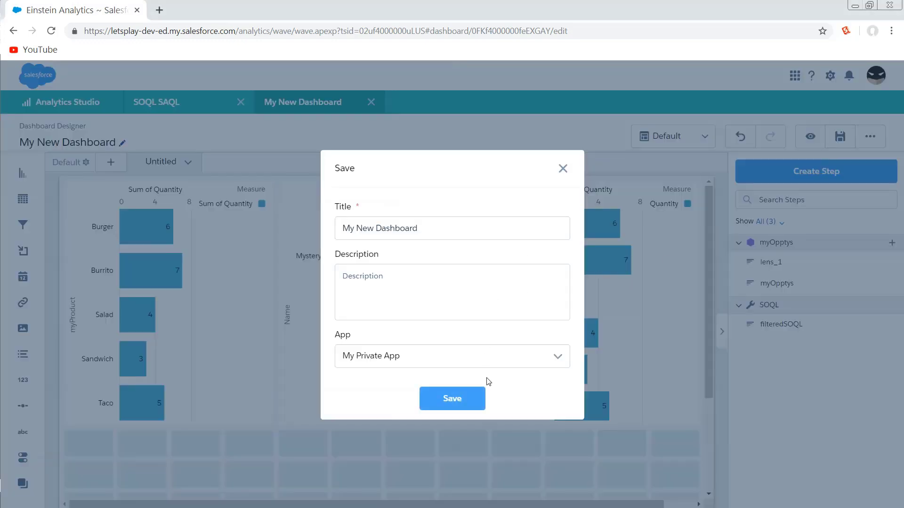
pyautogui.click(452, 399)
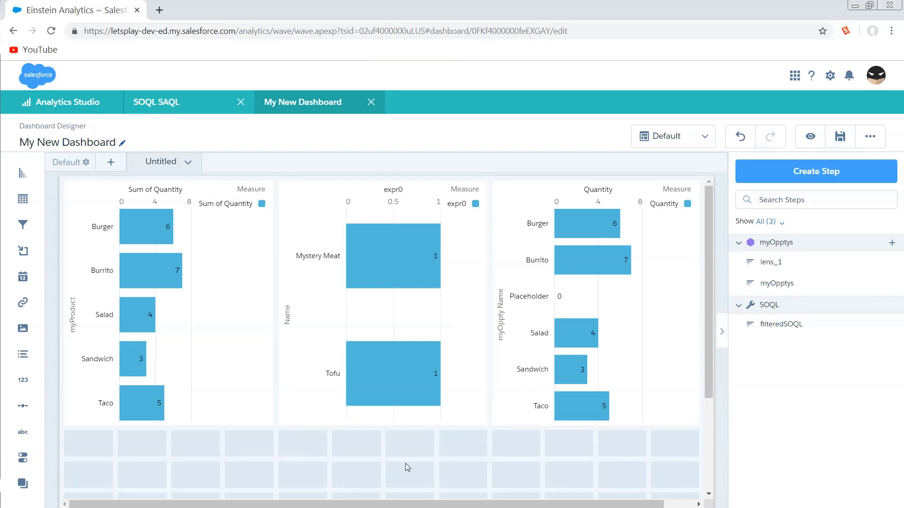
# Open My New Dashboard's JSON editor and place the cursor in the lens_1 query
pyautogui.click(870, 136)
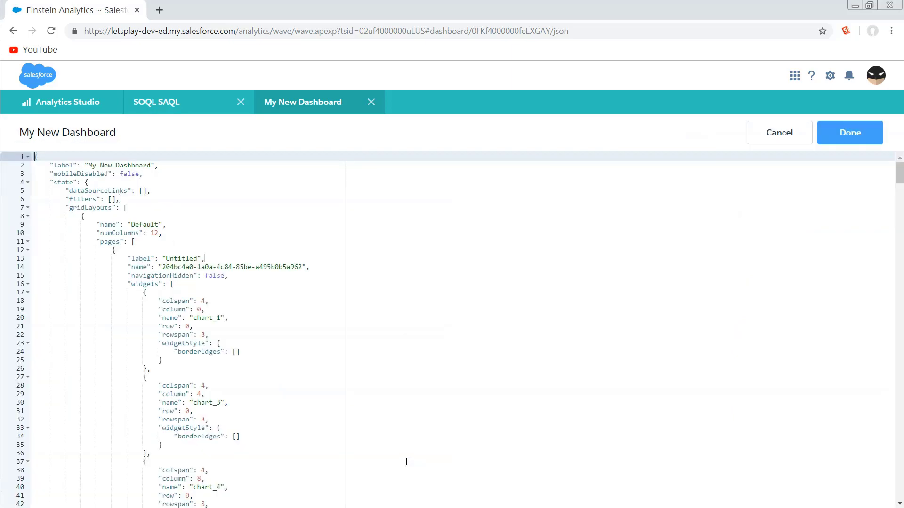
pyautogui.scroll(-3)
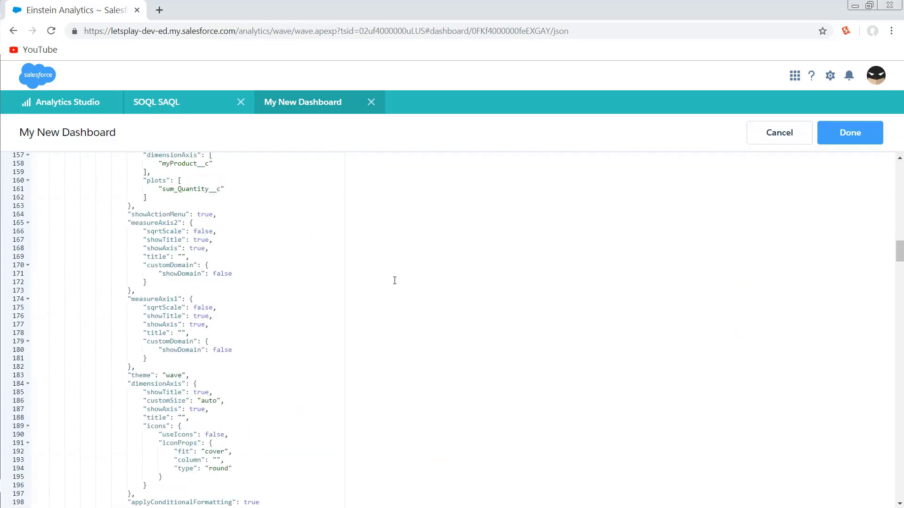
pyautogui.scroll(-3)
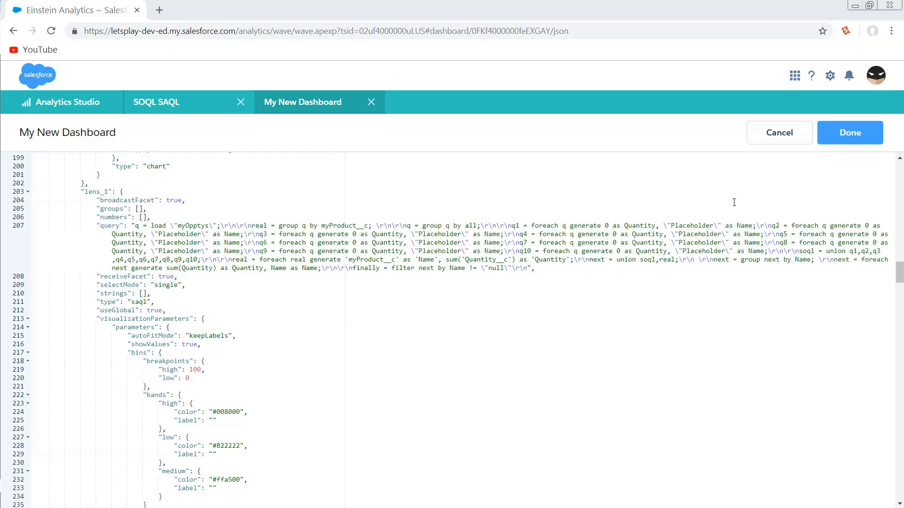
pyautogui.click(186, 200)
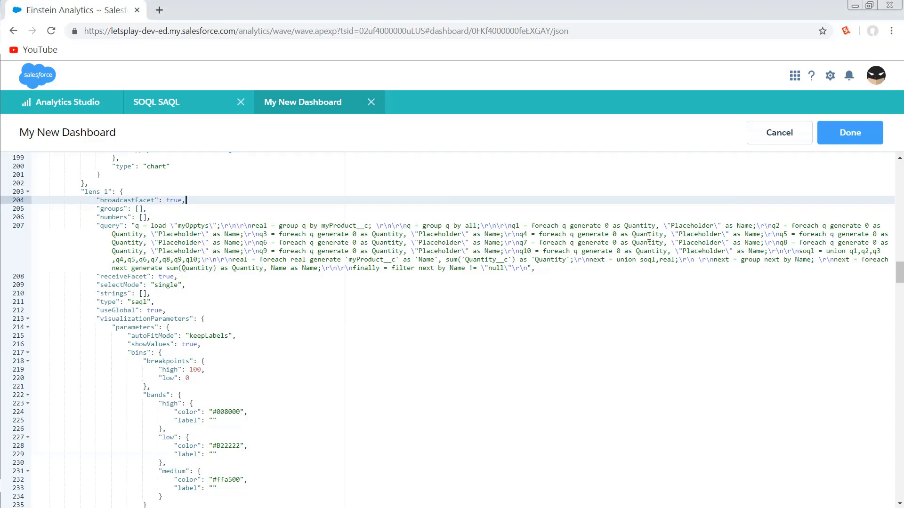
# Find \"Placeholder\" in lens_1 and replace it with the valueAt filteredSOQL Name binding
pyautogui.press('ctrl+h')
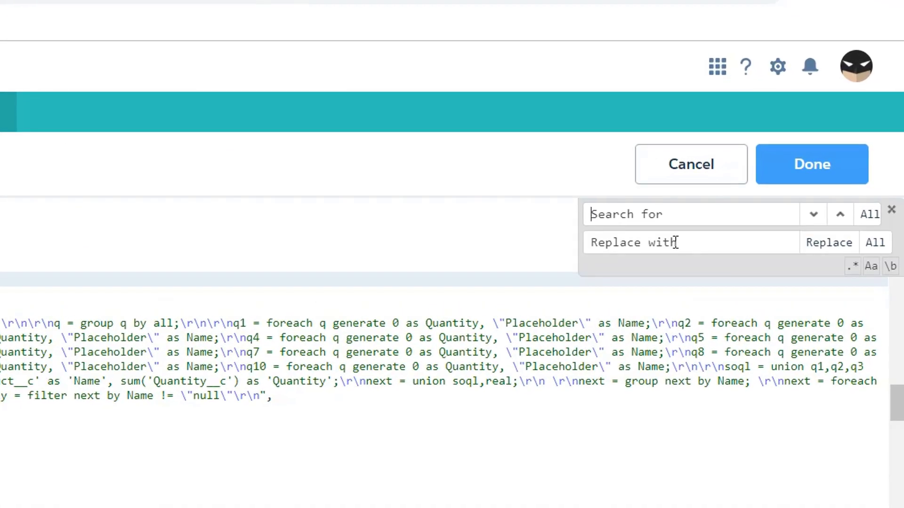
pyautogui.write('\\')
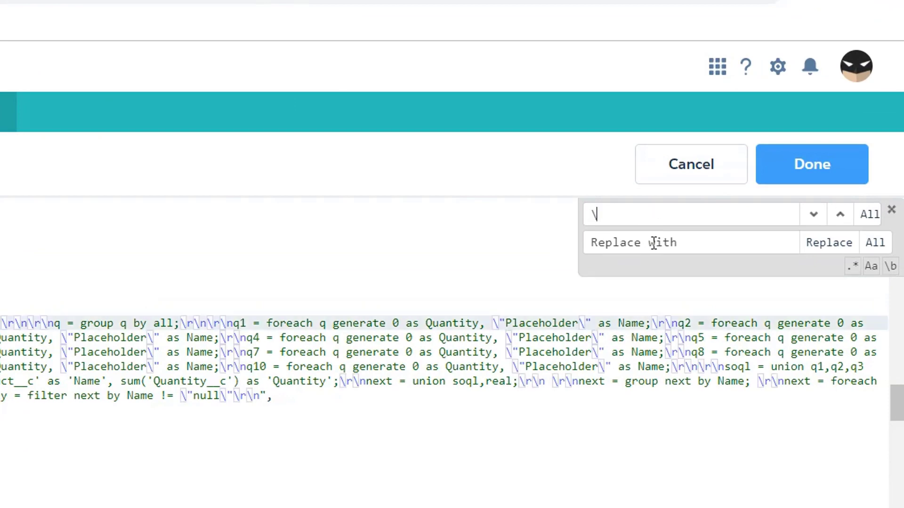
pyautogui.write('"Placeholder\\')
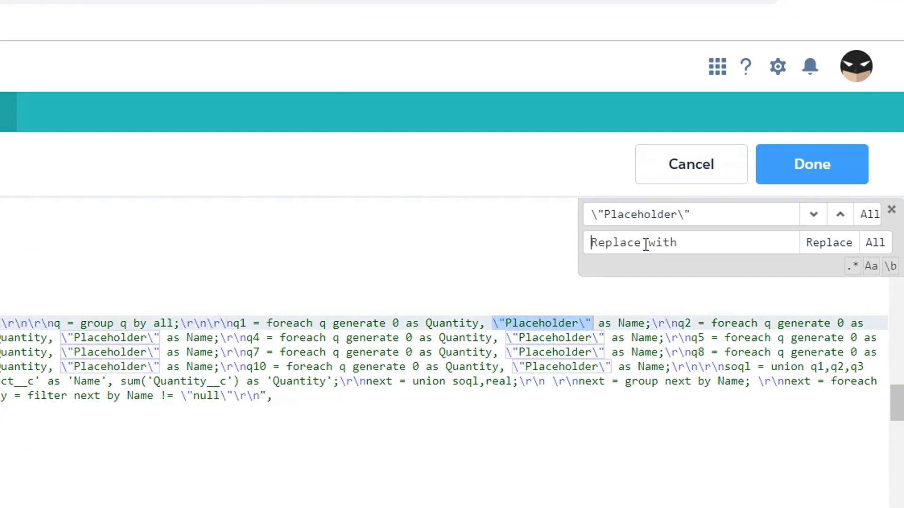
pyautogui.write('[\\"Name\\"]),0).asString()}}\\"')
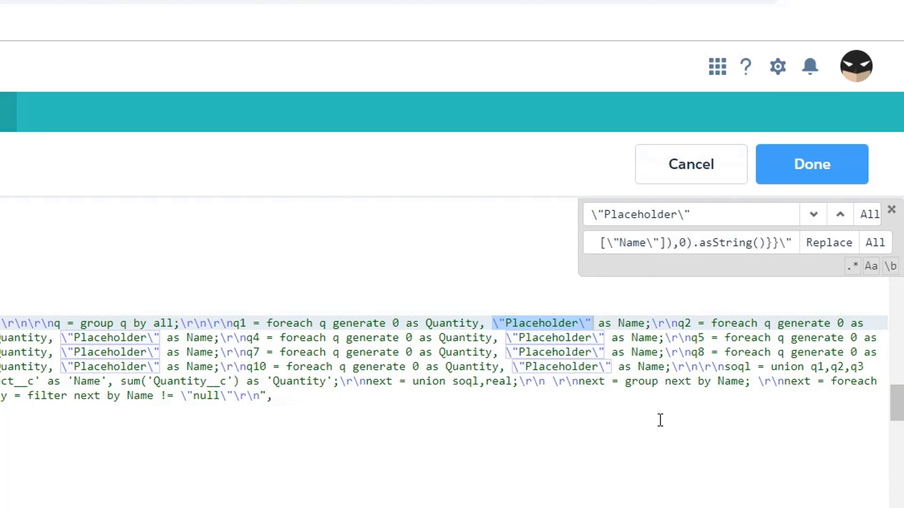
pyautogui.click(874, 242)
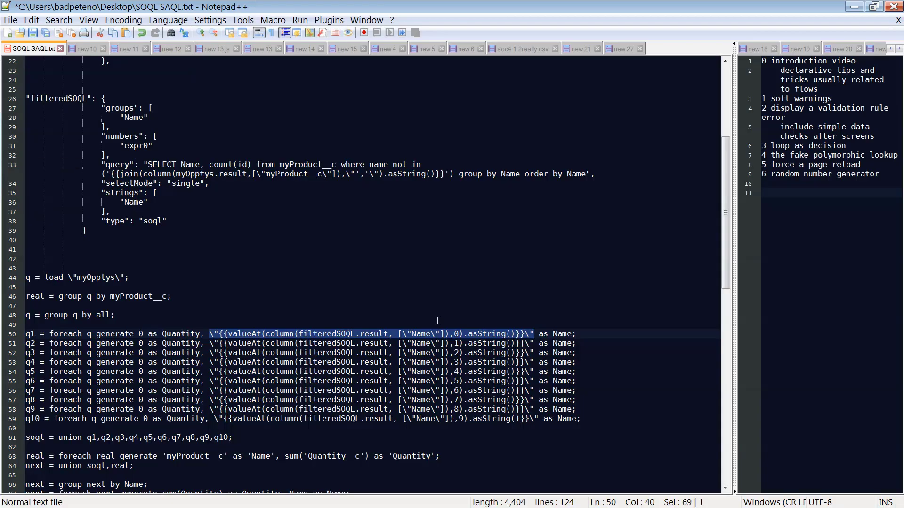
# Scroll the Notepad++ draft to the q1–q10 filteredSOQL Name bindings at indexes 0–9
pyautogui.scroll(-3)
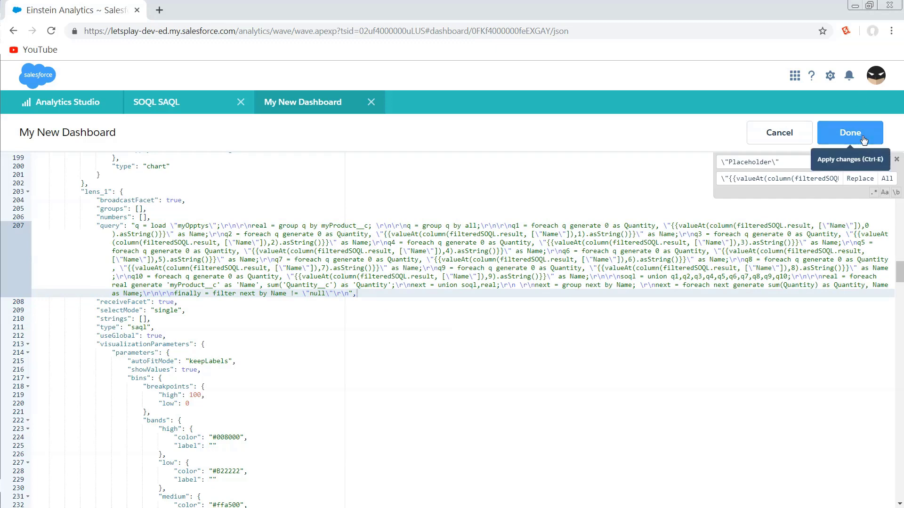
# Apply the lens_1 JSON so Mystery Meat and Tofu show at zero quantity
pyautogui.click(849, 132)
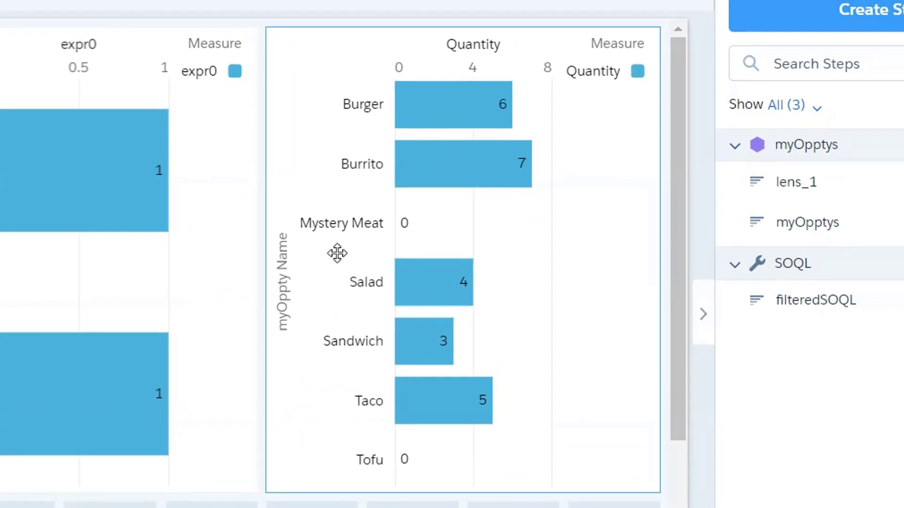
pyautogui.moveTo(409, 453)
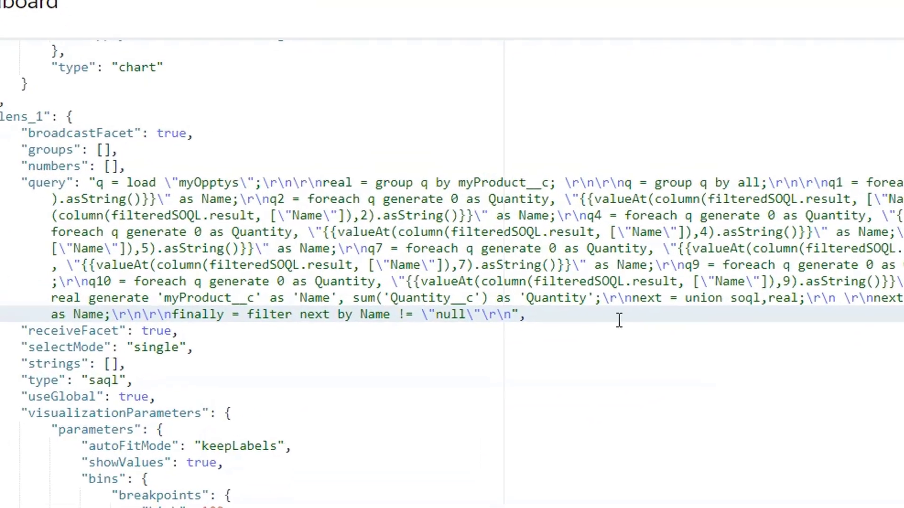
# Remove the Name != "null" filter line from lens_1 and apply the JSON
pyautogui.scroll(-3)
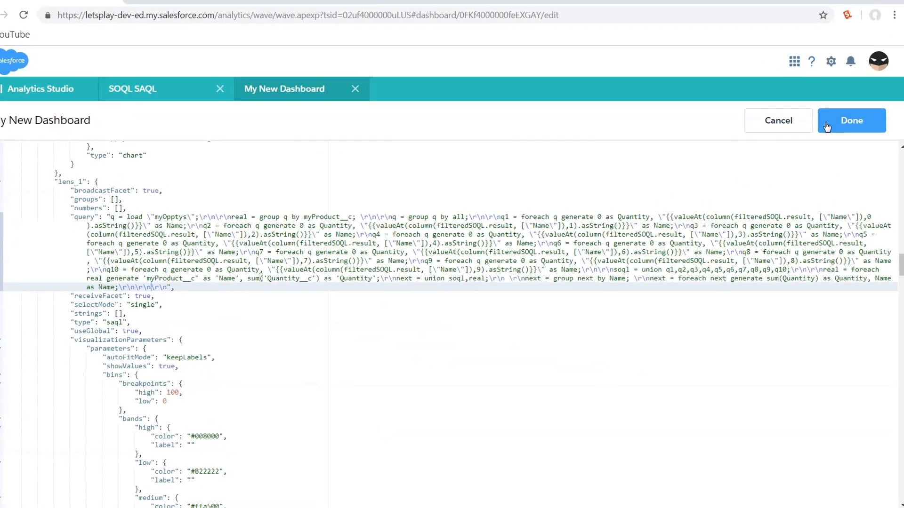
pyautogui.click(852, 121)
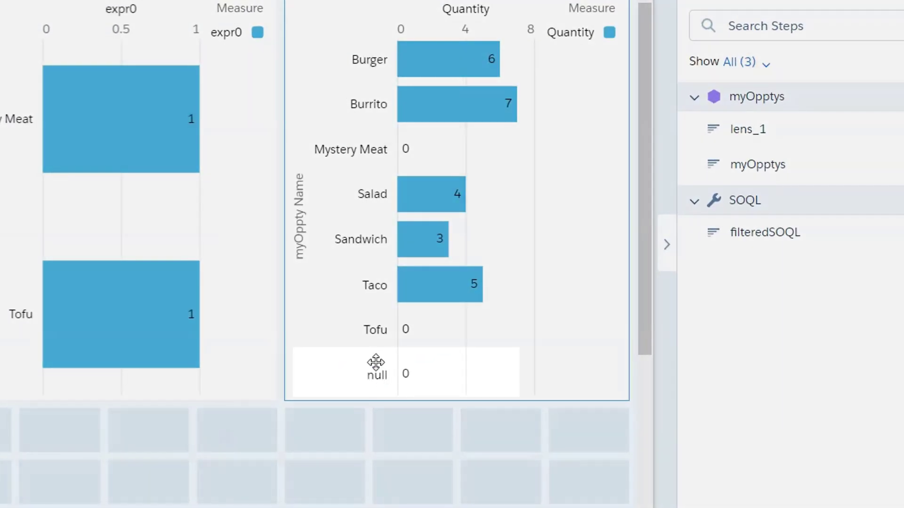